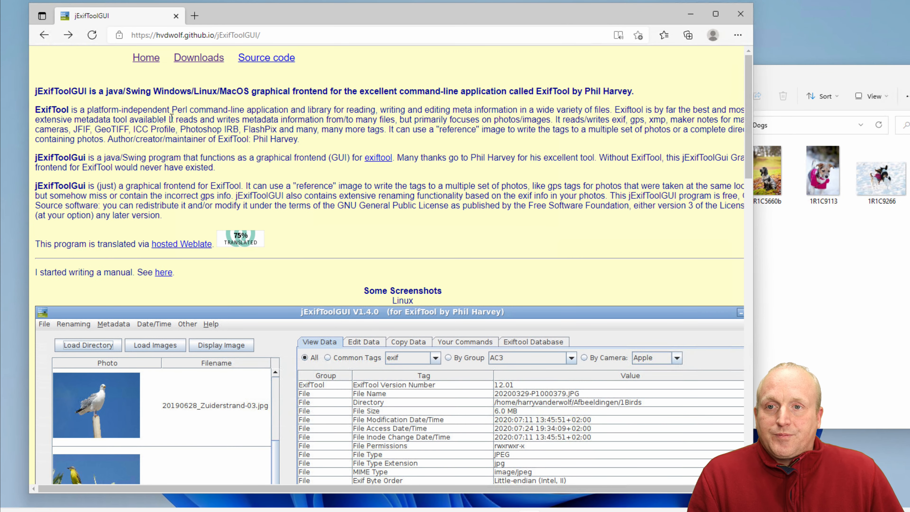
{"action": "mouse_move", "coordinate": [302, 233]}
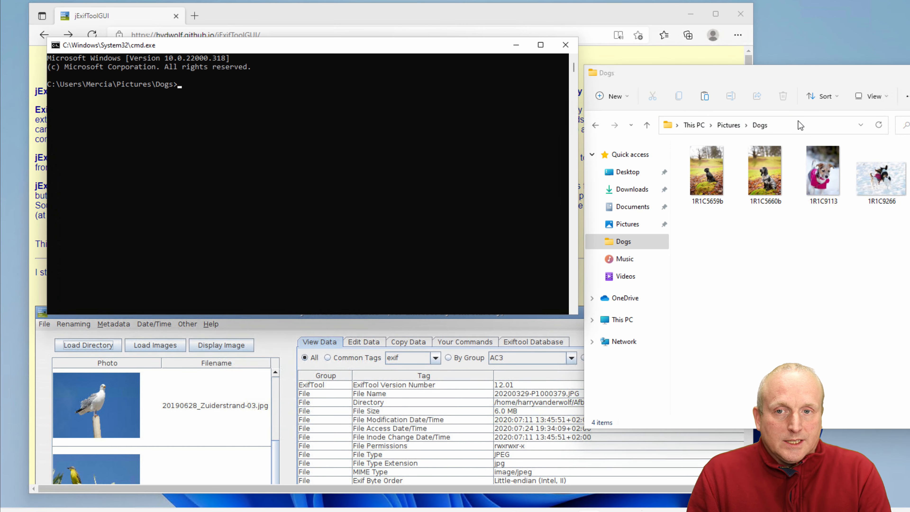
- Run exiftool in the Dogs folder to list its supported file types, then return to the jExifToolGUI page
{"action": "type", "text": "exi"}
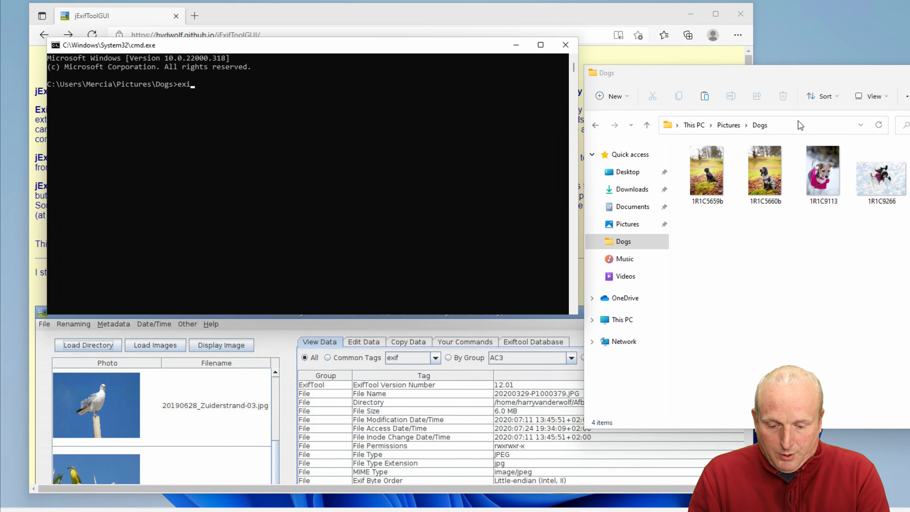
{"action": "type", "text": "ftool"}
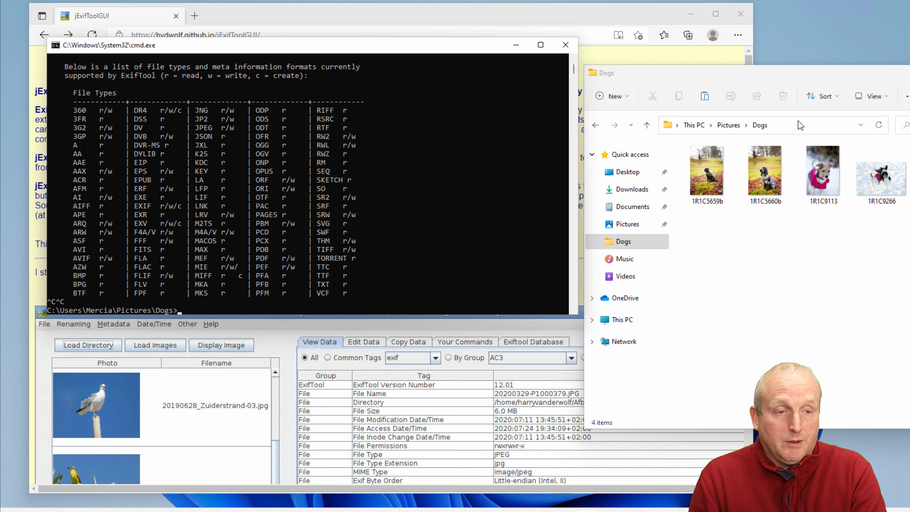
{"action": "left_click", "coordinate": [564, 45]}
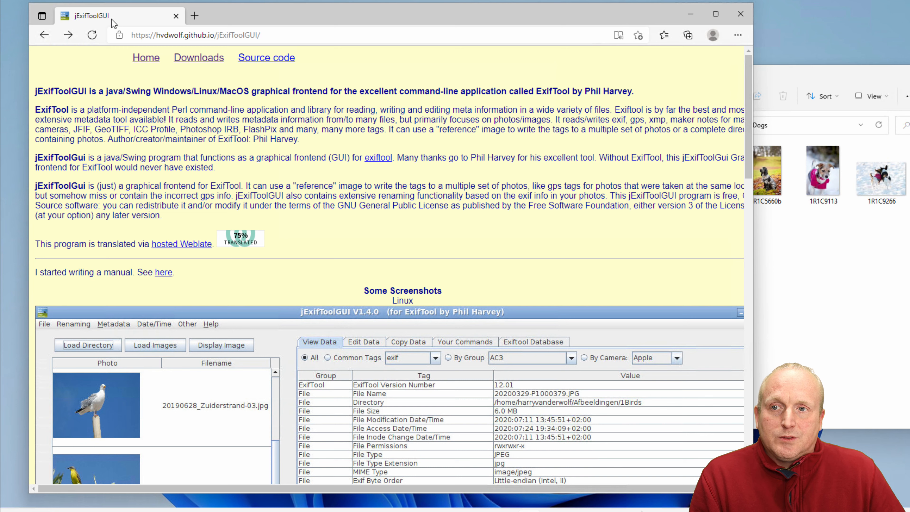
{"action": "mouse_move", "coordinate": [146, 57]}
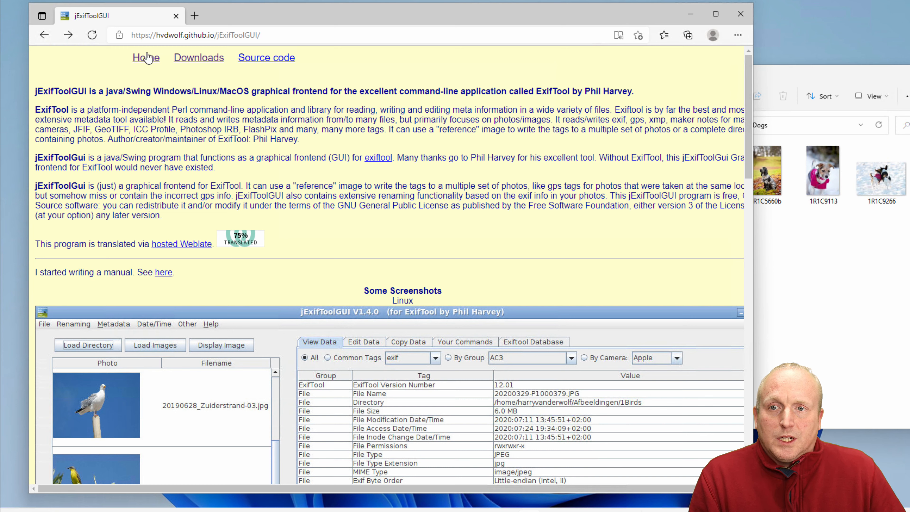
{"action": "mouse_move", "coordinate": [284, 34]}
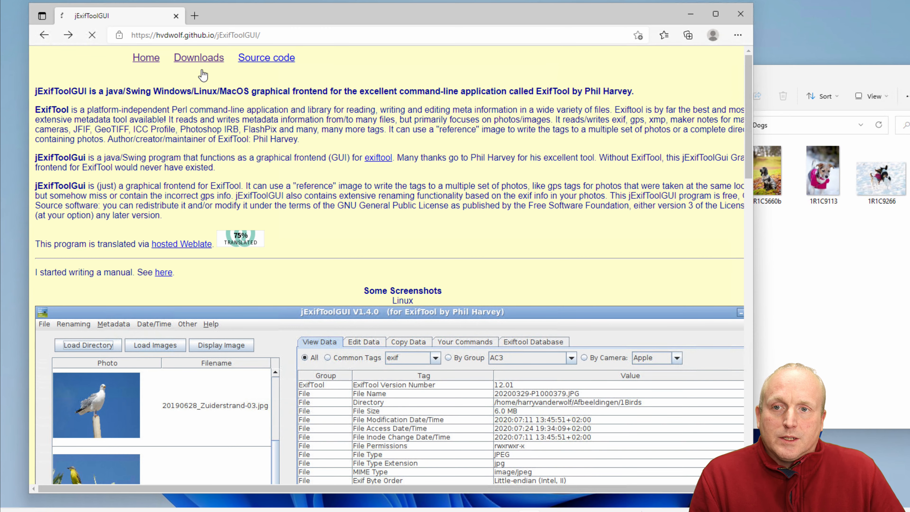
- Locate the win-x86_64_with-jre zip under Assets on the GitHub releases page and bring up its download options
{"action": "left_click", "coordinate": [198, 57]}
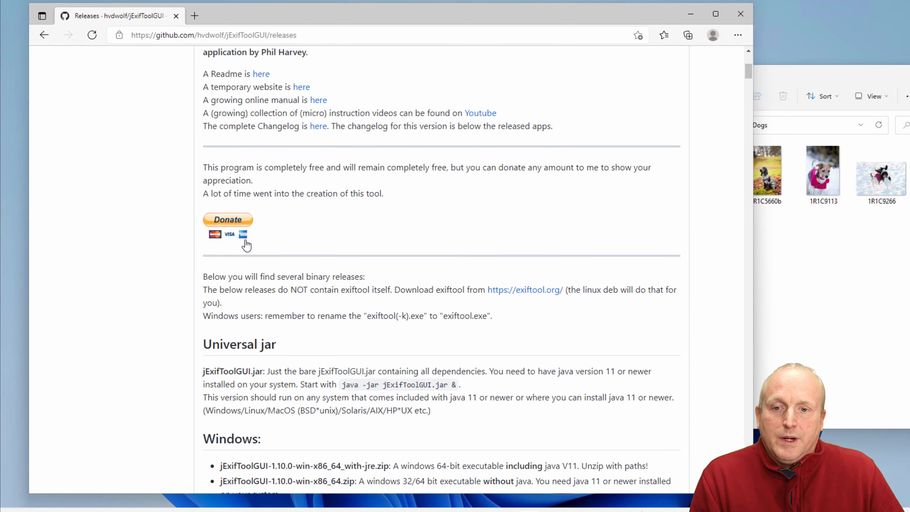
{"action": "scroll", "scroll_direction": "down", "scroll_amount": 3}
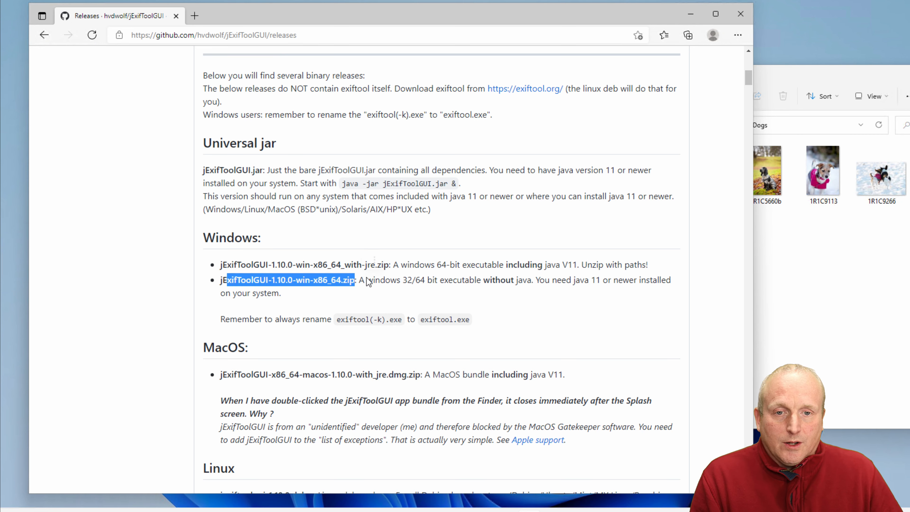
{"action": "mouse_move", "coordinate": [510, 290]}
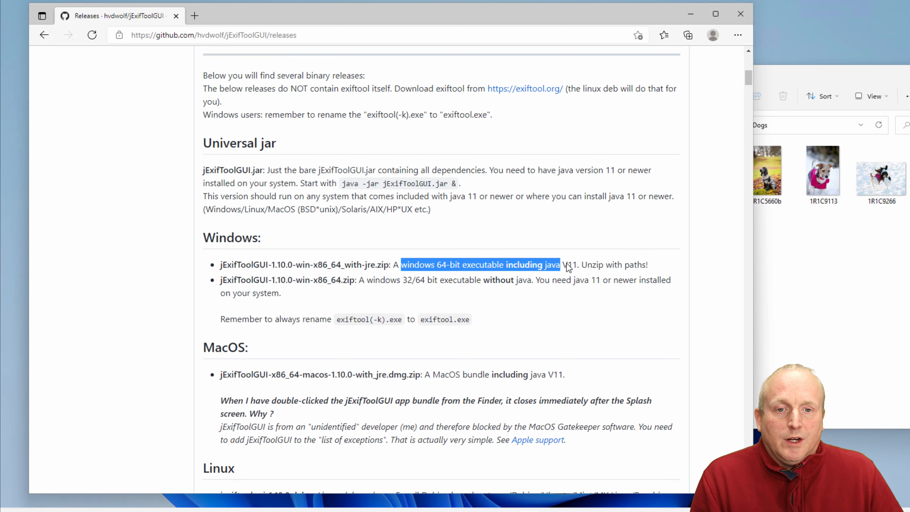
{"action": "scroll", "scroll_direction": "down", "scroll_amount": 3}
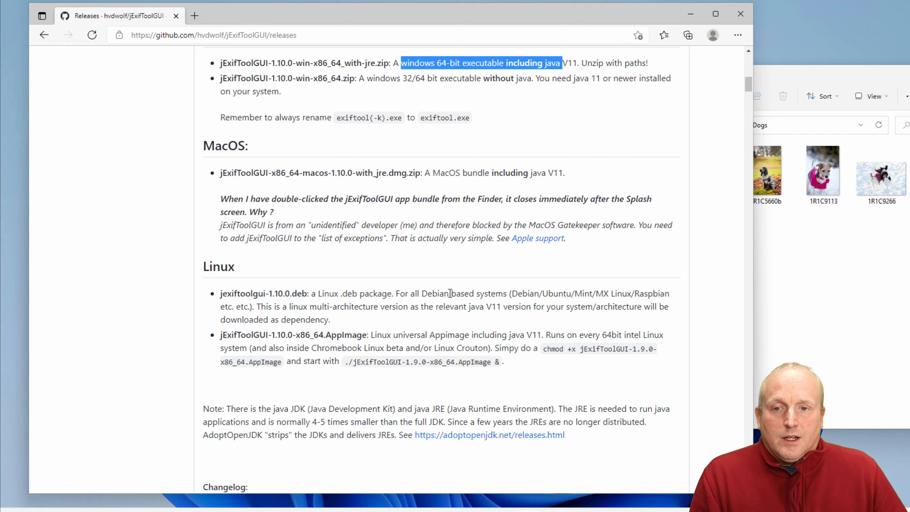
{"action": "scroll", "scroll_direction": "up", "scroll_amount": 3}
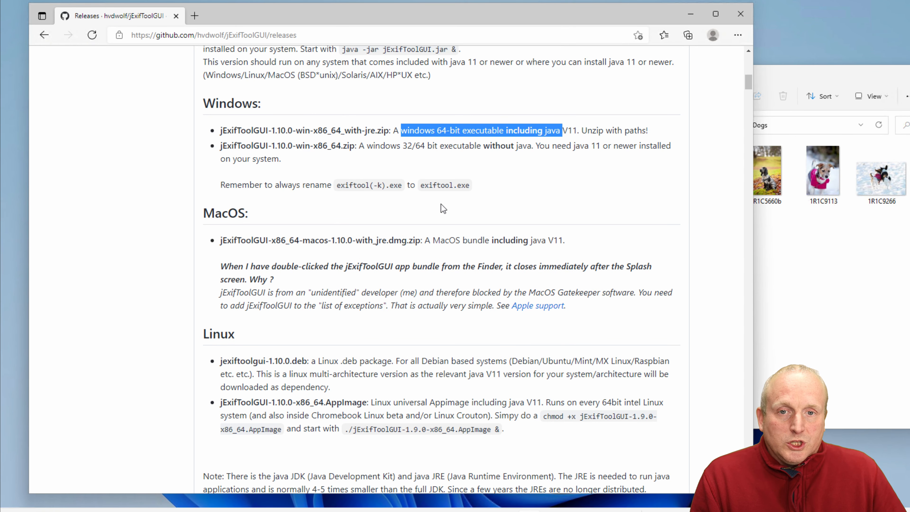
{"action": "mouse_move", "coordinate": [388, 253]}
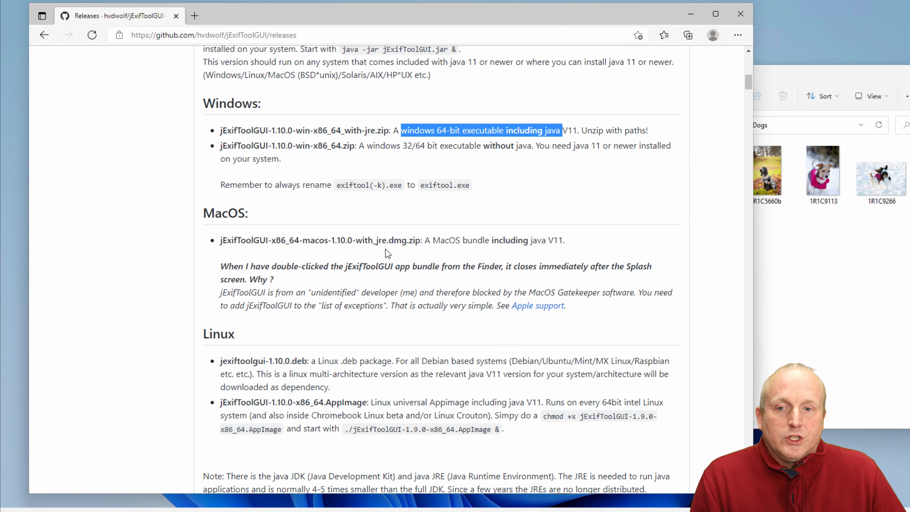
{"action": "scroll", "scroll_direction": "up", "scroll_amount": 3}
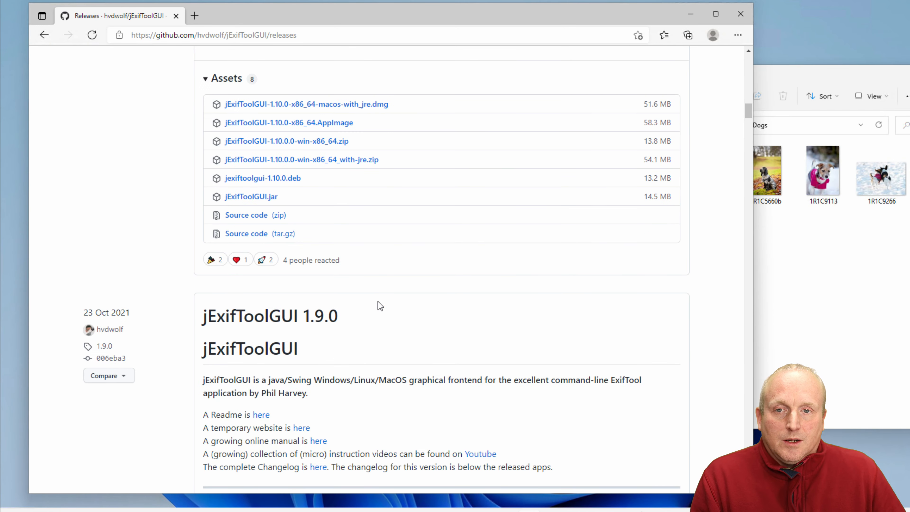
{"action": "right_click", "coordinate": [301, 159]}
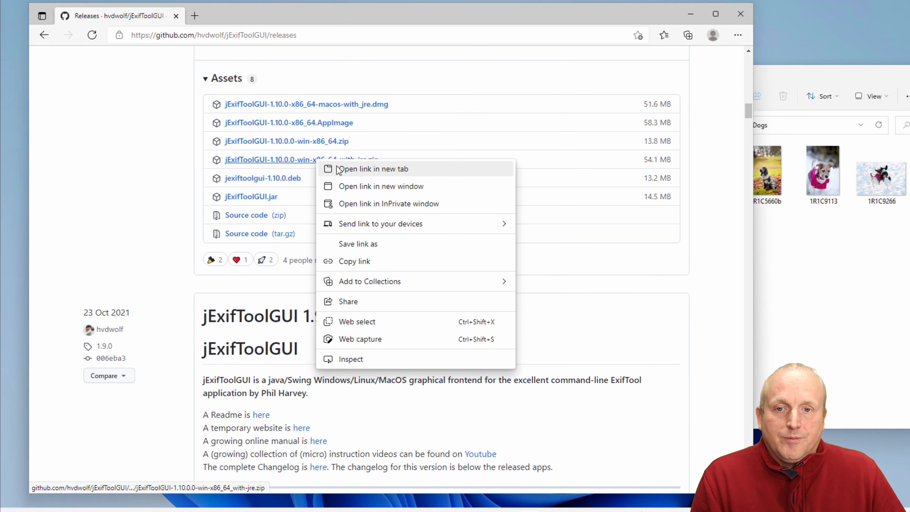
{"action": "mouse_move", "coordinate": [318, 158]}
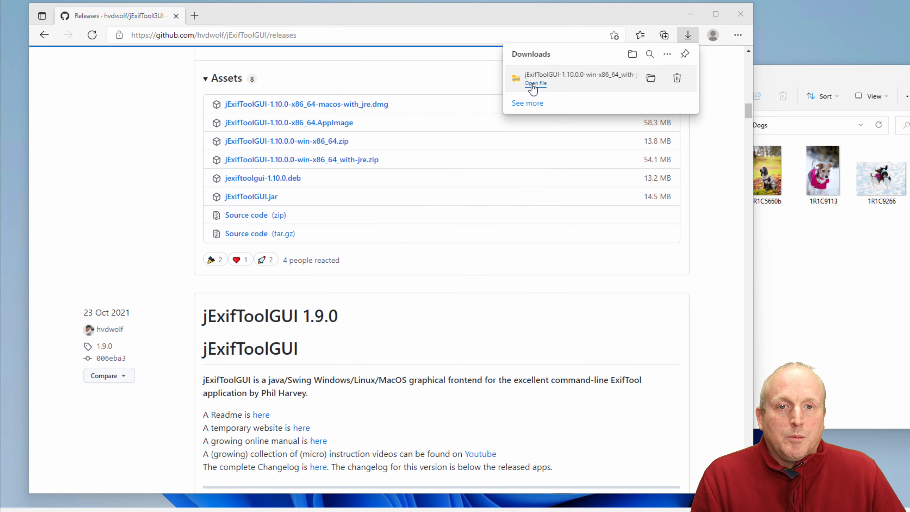
- Copy the folder from the downloaded zip into C:\Program Files, granting permission
{"action": "left_click", "coordinate": [534, 83]}
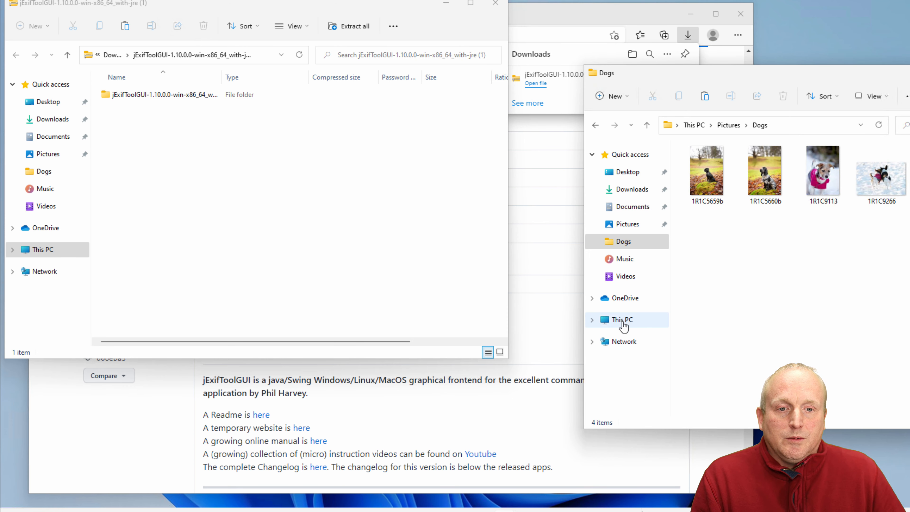
{"action": "left_click", "coordinate": [622, 319]}
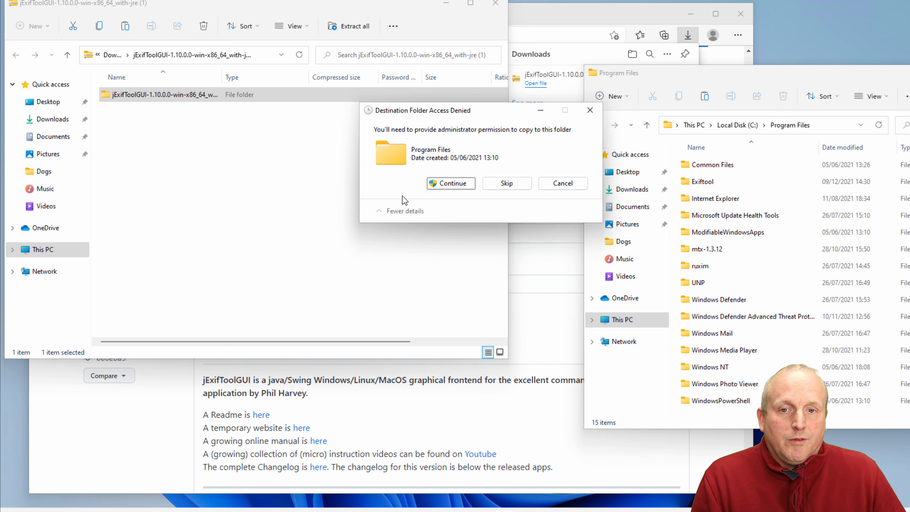
{"action": "left_click", "coordinate": [450, 183]}
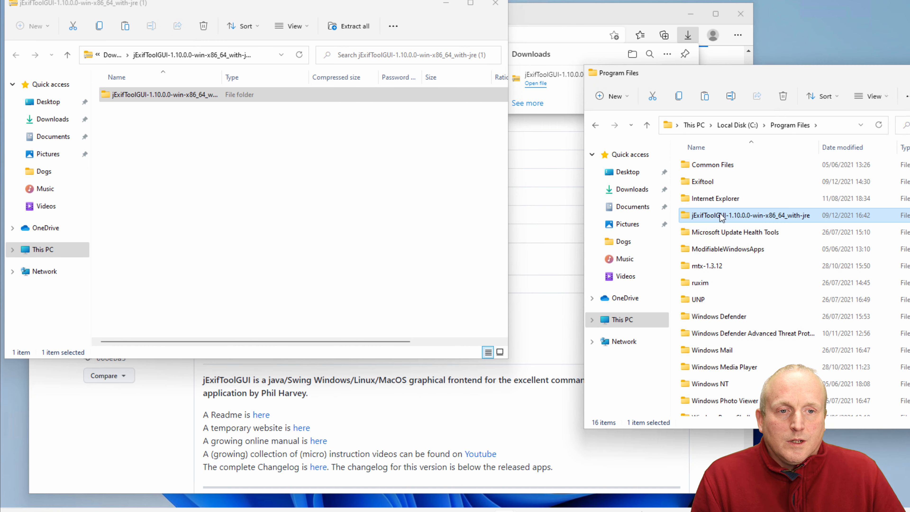
- Rename the copied folder to jExifToolGUI and show its jre, application and LICENSE contents
{"action": "right_click", "coordinate": [749, 215]}
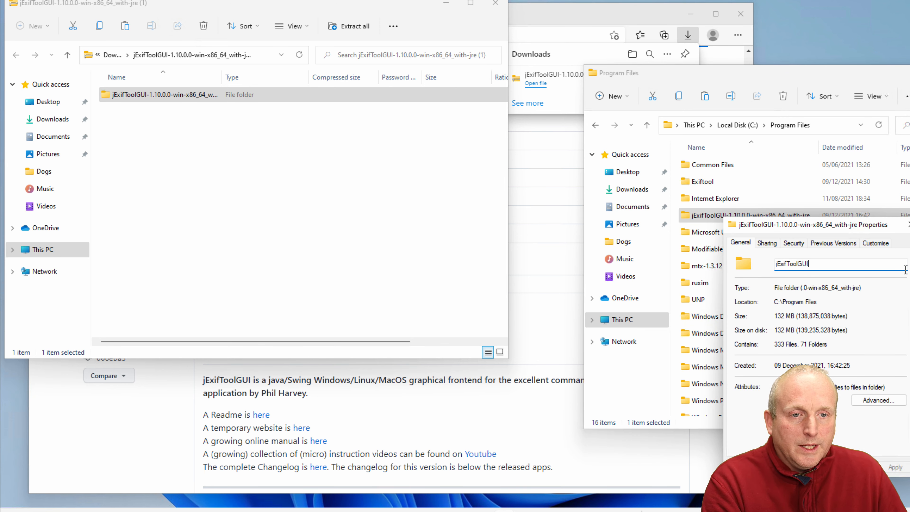
{"action": "key", "text": "Return"}
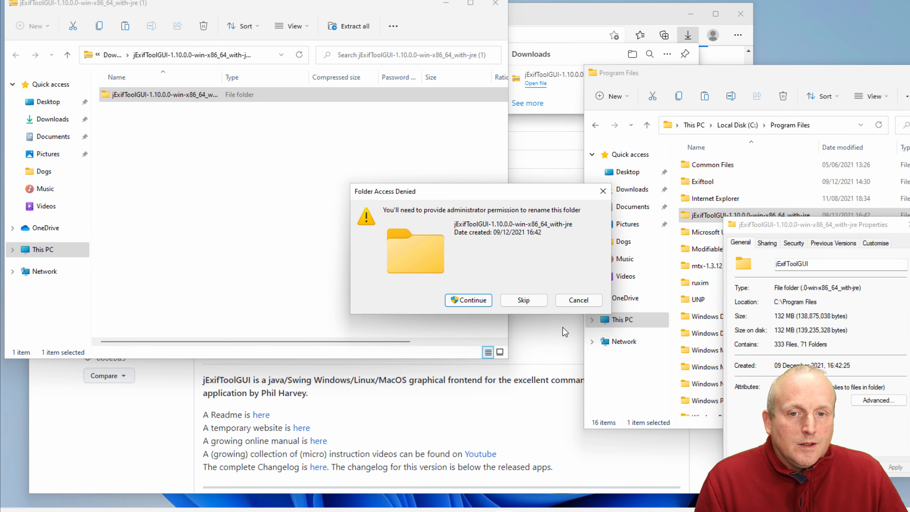
{"action": "left_click", "coordinate": [467, 300]}
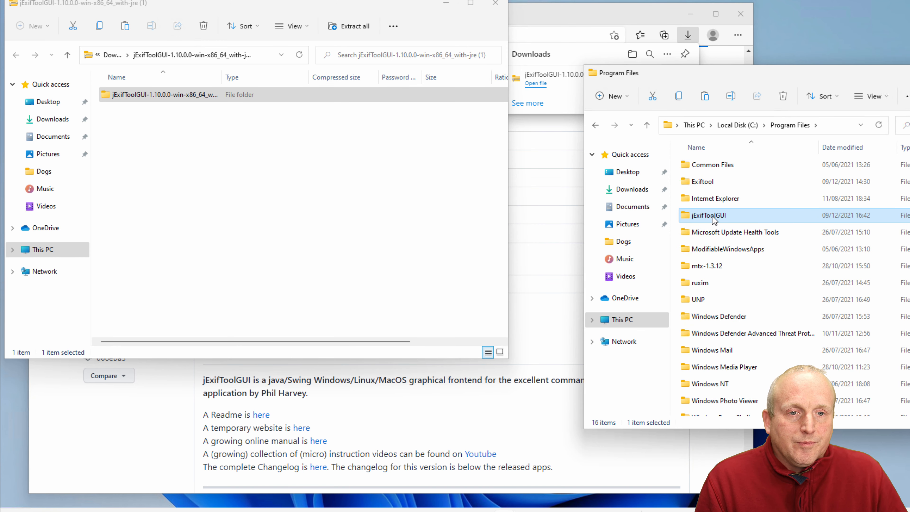
{"action": "double_click", "coordinate": [708, 215]}
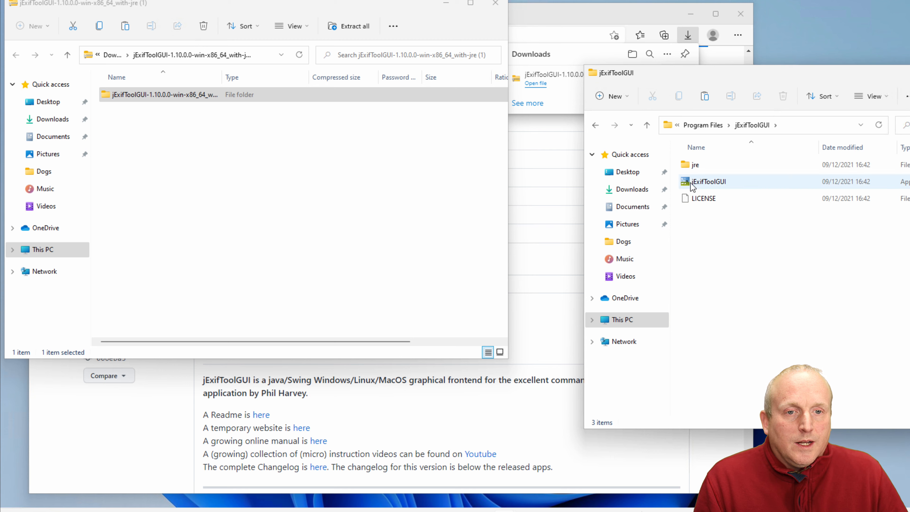
{"action": "mouse_move", "coordinate": [702, 184]}
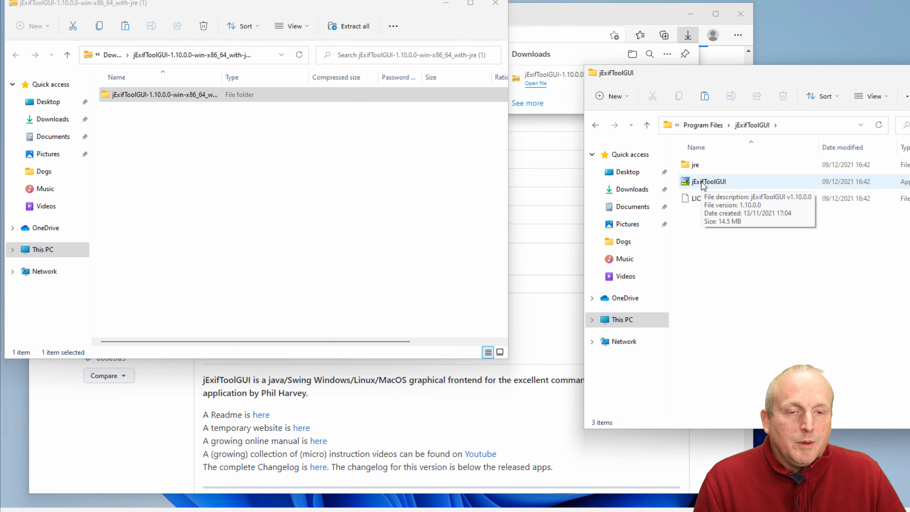
{"action": "right_click", "coordinate": [708, 181]}
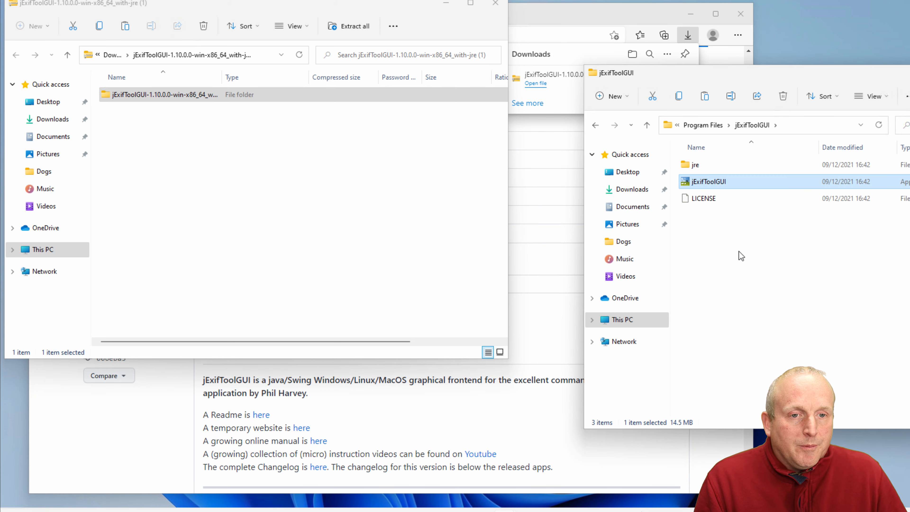
{"action": "mouse_move", "coordinate": [360, 457]}
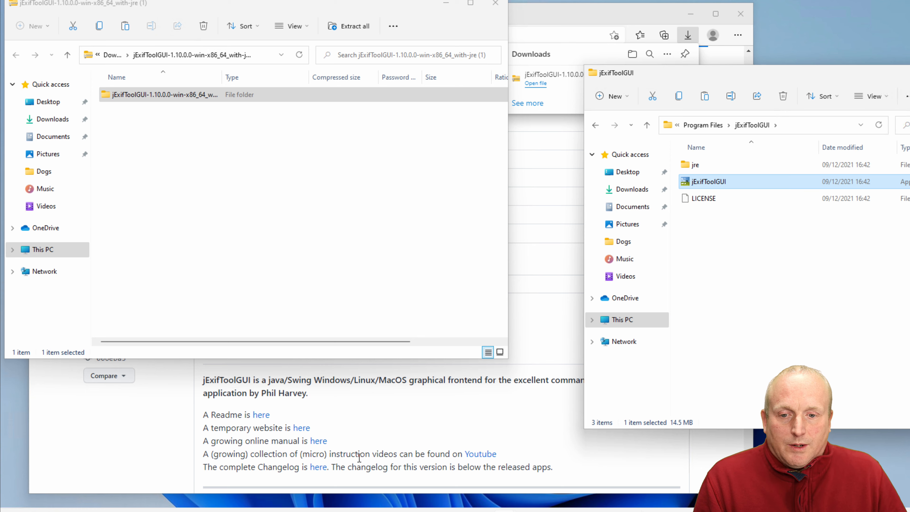
- Launch jExifToolGUI from Start search and run it anyway past the SmartScreen warning
{"action": "left_click", "coordinate": [452, 504]}
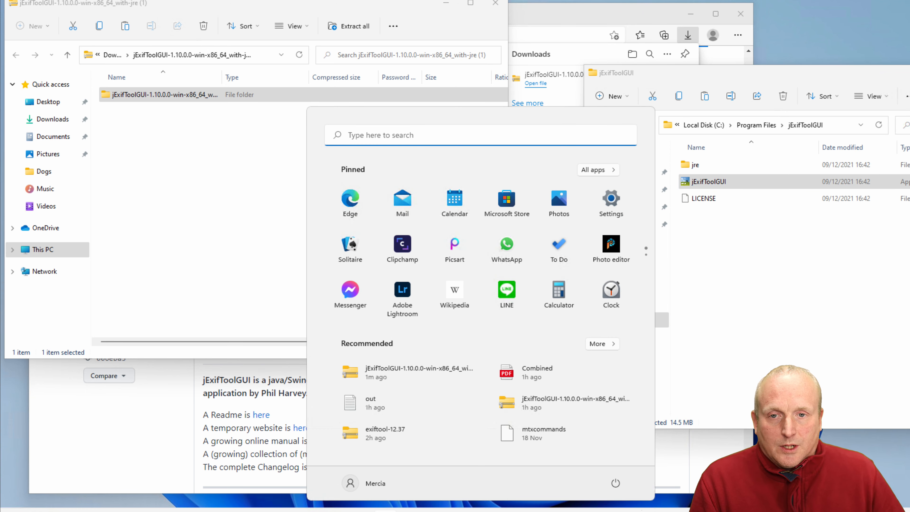
{"action": "type", "text": "jpost"}
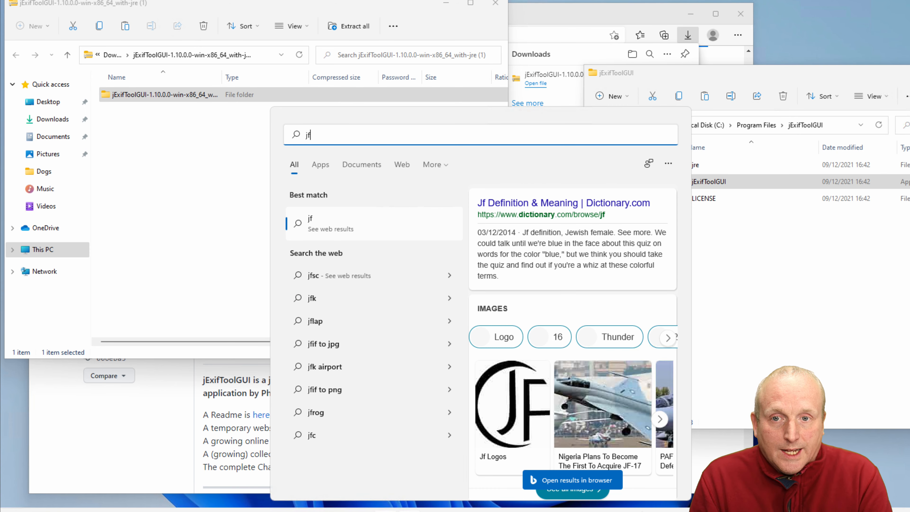
{"action": "type", "text": "exiToolGUI"}
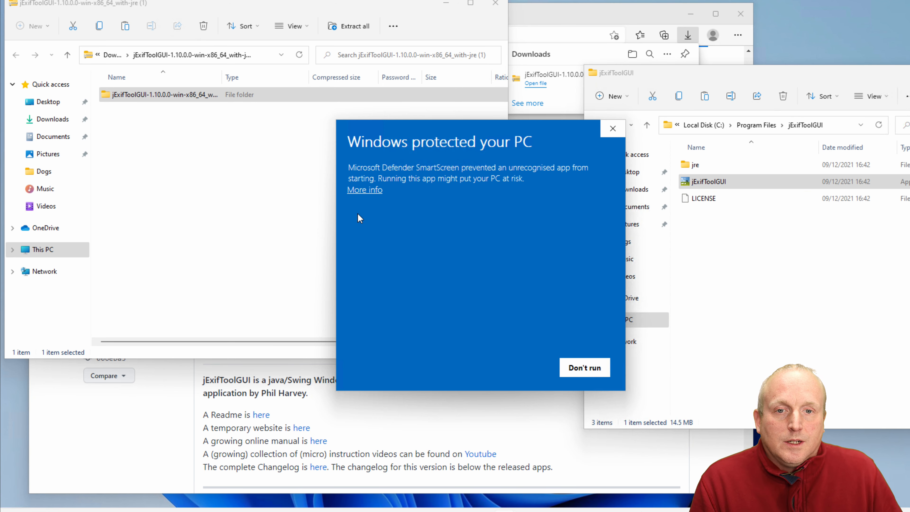
{"action": "mouse_move", "coordinate": [364, 194]}
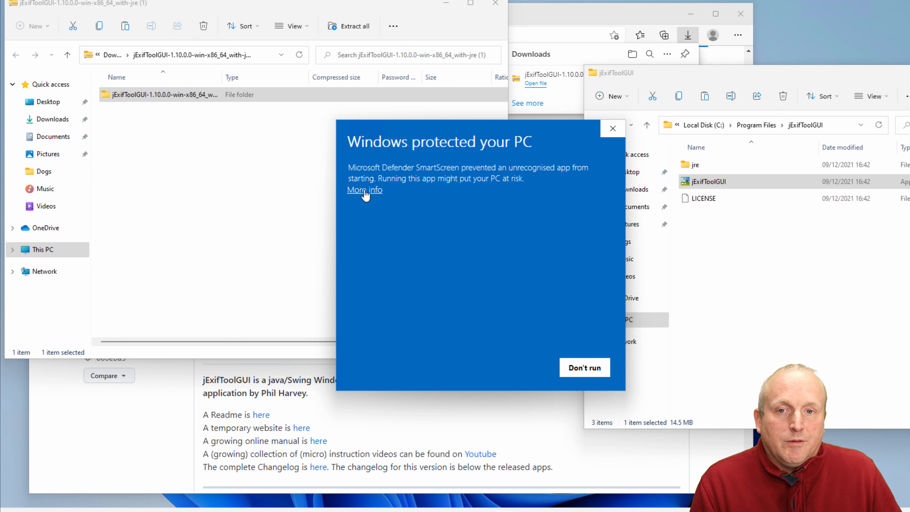
{"action": "left_click", "coordinate": [364, 190]}
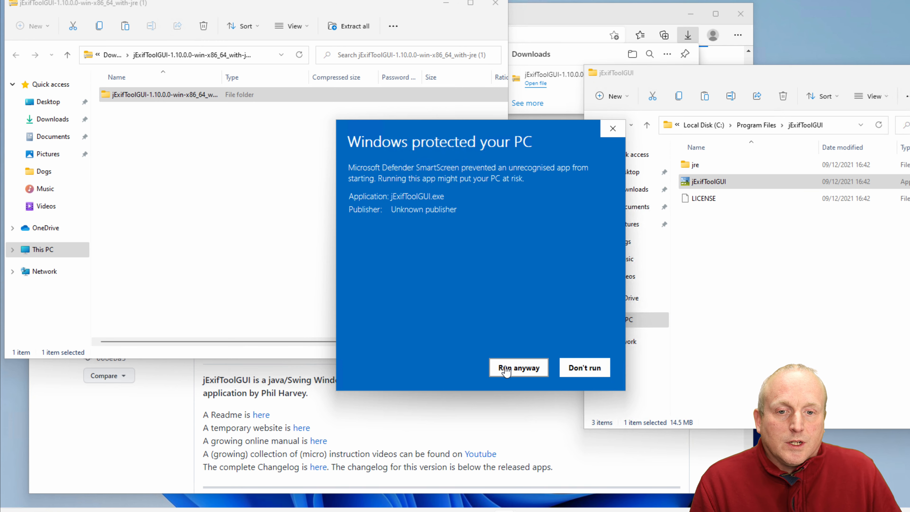
{"action": "left_click", "coordinate": [516, 367]}
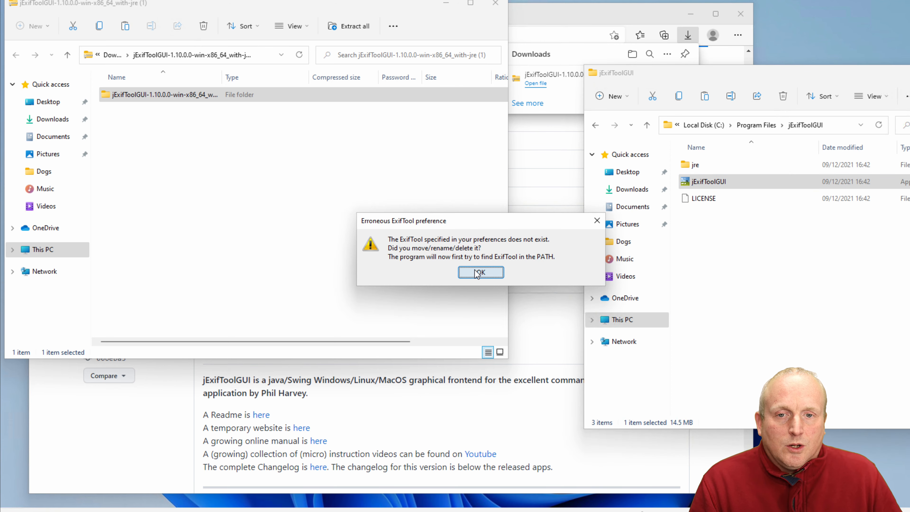
- Acknowledge the missing-ExifTool notice to reach the empty jExifToolGUI main window
{"action": "left_click", "coordinate": [480, 272]}
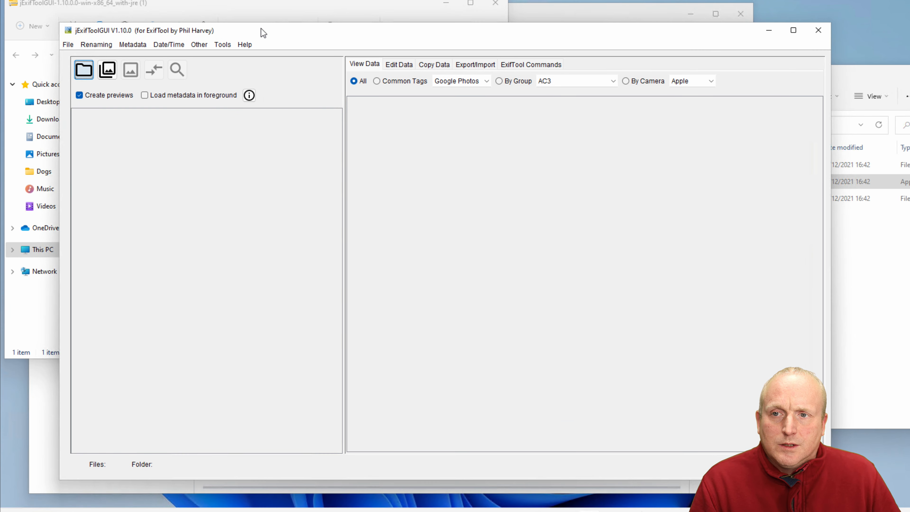
{"action": "mouse_move", "coordinate": [372, 210]}
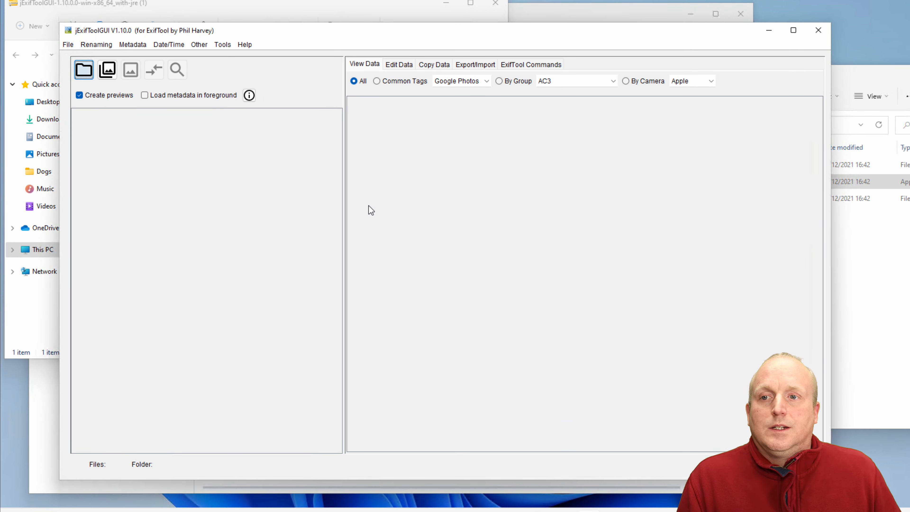
{"action": "mouse_move", "coordinate": [339, 175]}
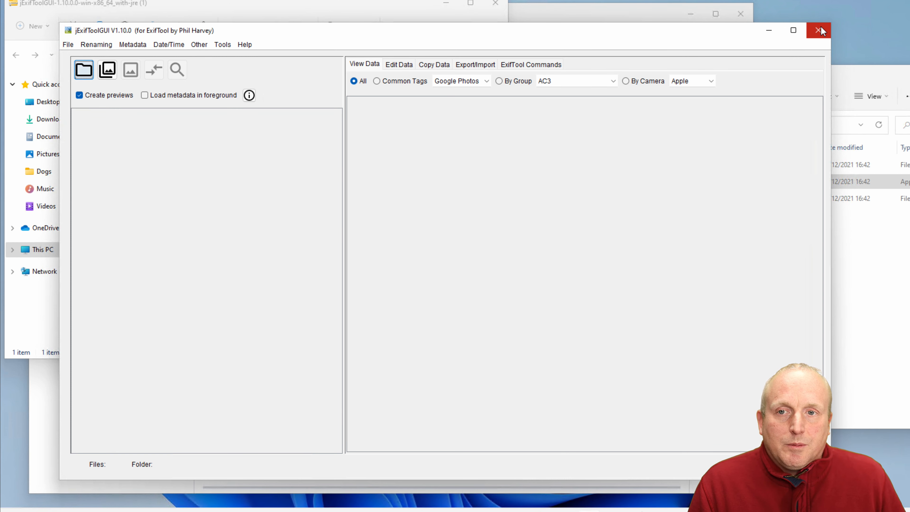
{"action": "mouse_move", "coordinate": [260, 34]}
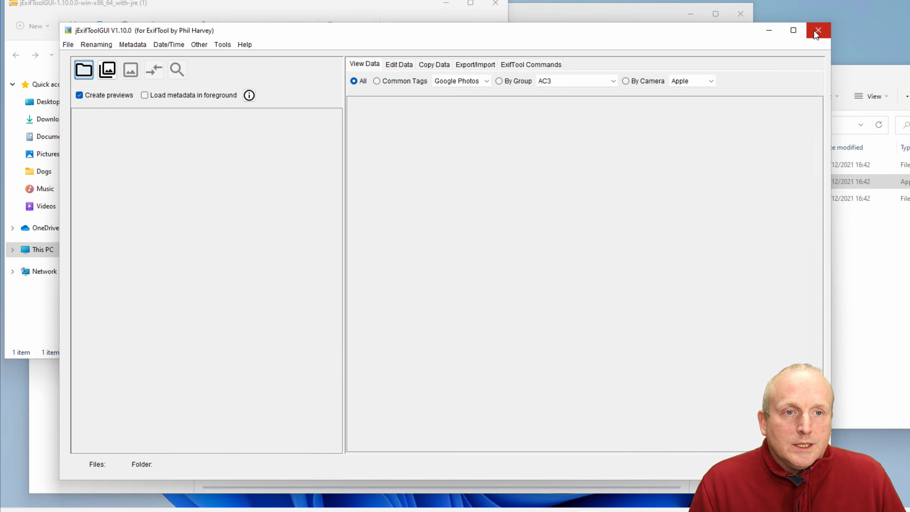
- Close jExifToolGUI and show the Dogs folder with its four dog photos in File Explorer
{"action": "left_click", "coordinate": [818, 30]}
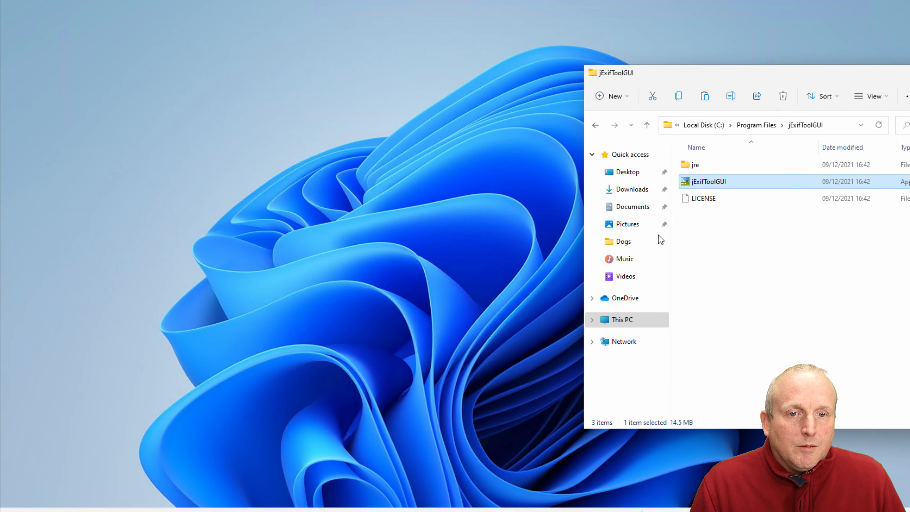
{"action": "left_click", "coordinate": [622, 241]}
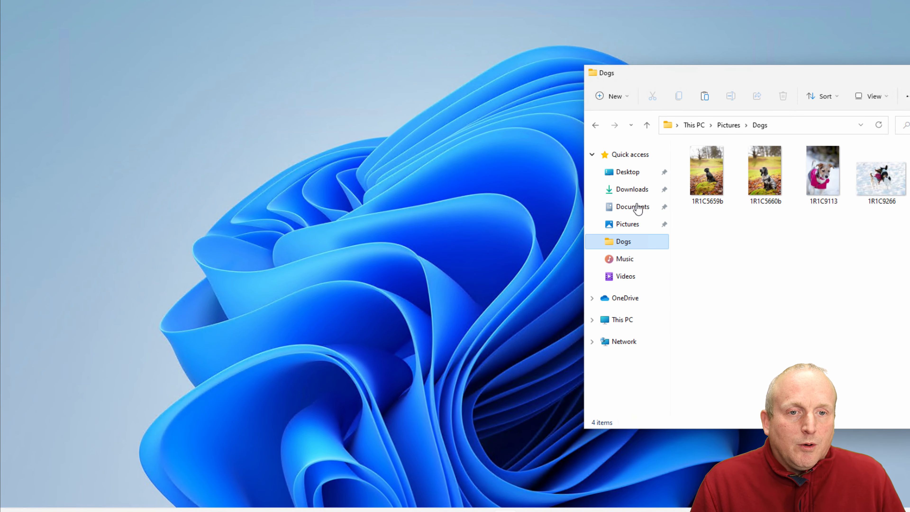
{"action": "mouse_move", "coordinate": [773, 229]}
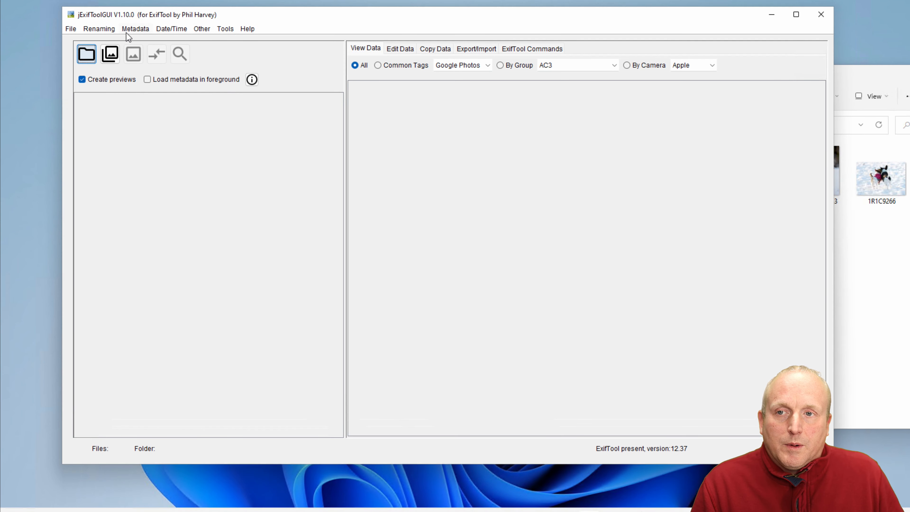
- Load the Dogs directory and browse the first dog photo's File, EXIF and XMP metadata table
{"action": "left_click", "coordinate": [70, 28]}
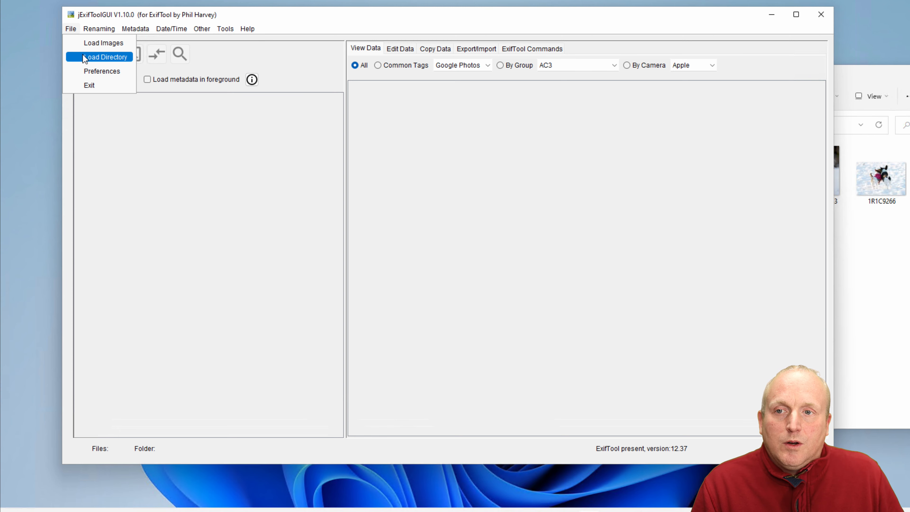
{"action": "left_click", "coordinate": [106, 56]}
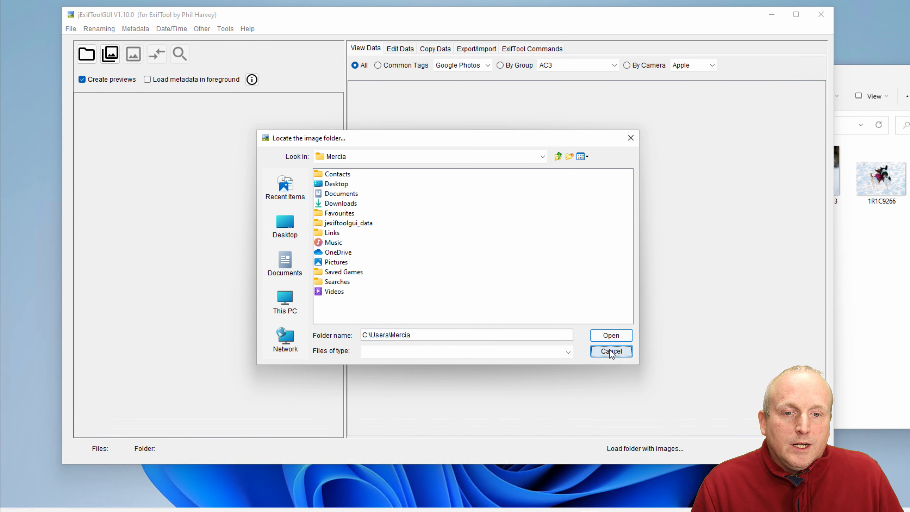
{"action": "left_click", "coordinate": [610, 351]}
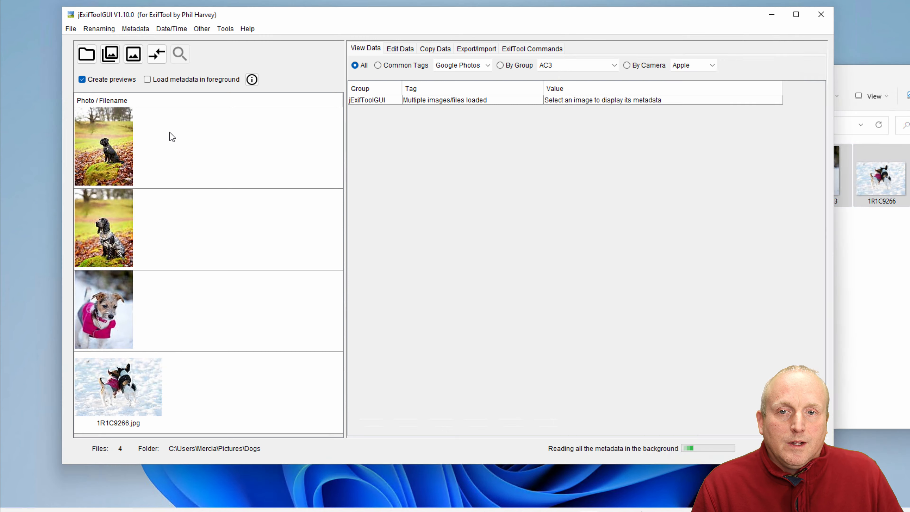
{"action": "left_click", "coordinate": [104, 146]}
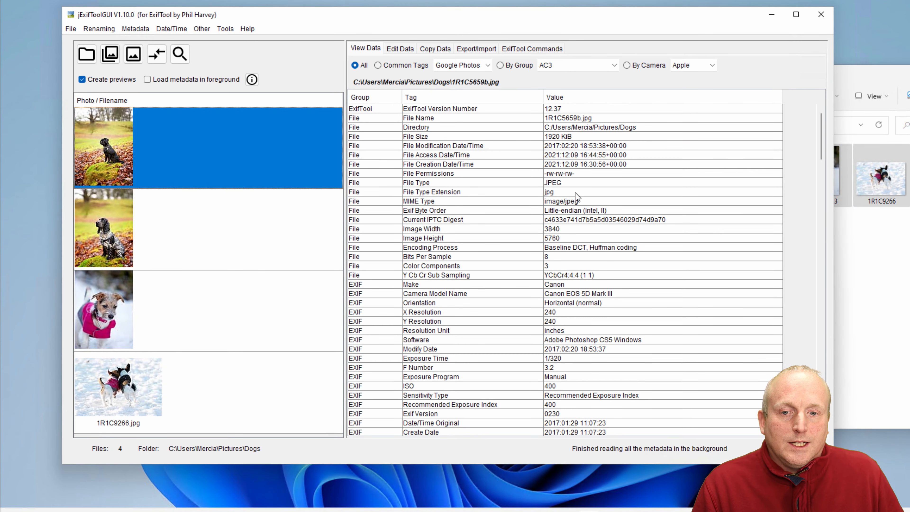
{"action": "scroll", "scroll_direction": "down", "scroll_amount": 3}
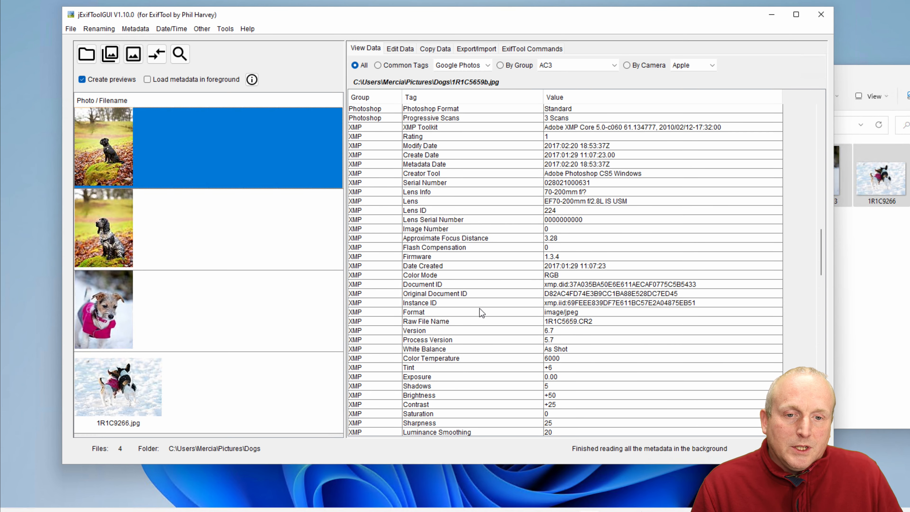
{"action": "scroll", "scroll_direction": "down", "scroll_amount": 3}
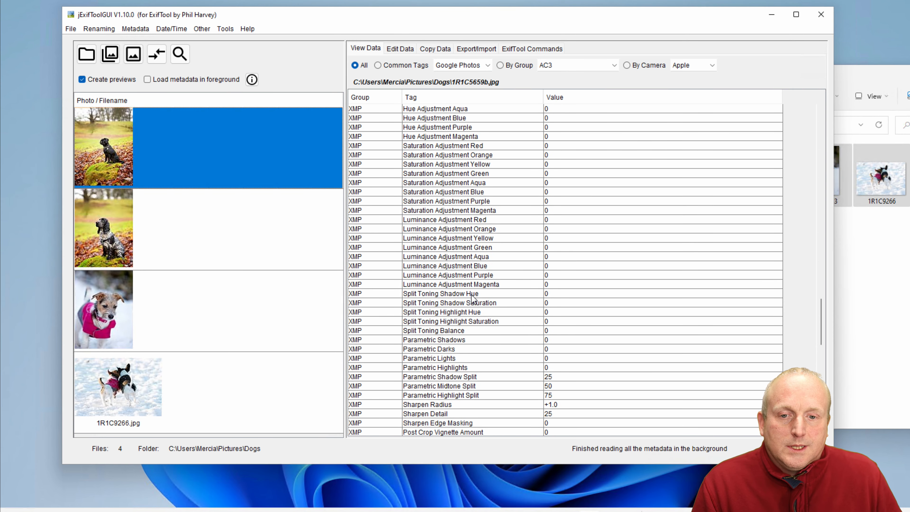
{"action": "scroll", "scroll_direction": "down", "scroll_amount": 3}
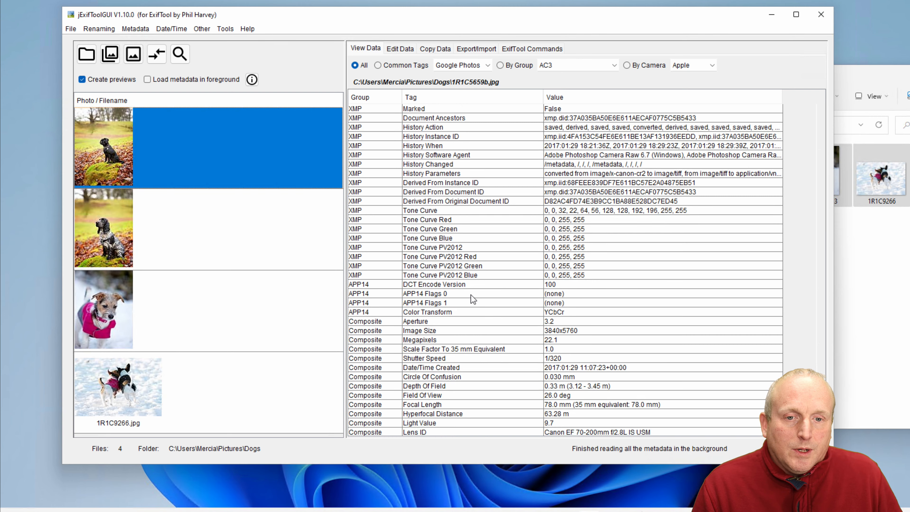
{"action": "scroll", "scroll_direction": "up", "scroll_amount": 3}
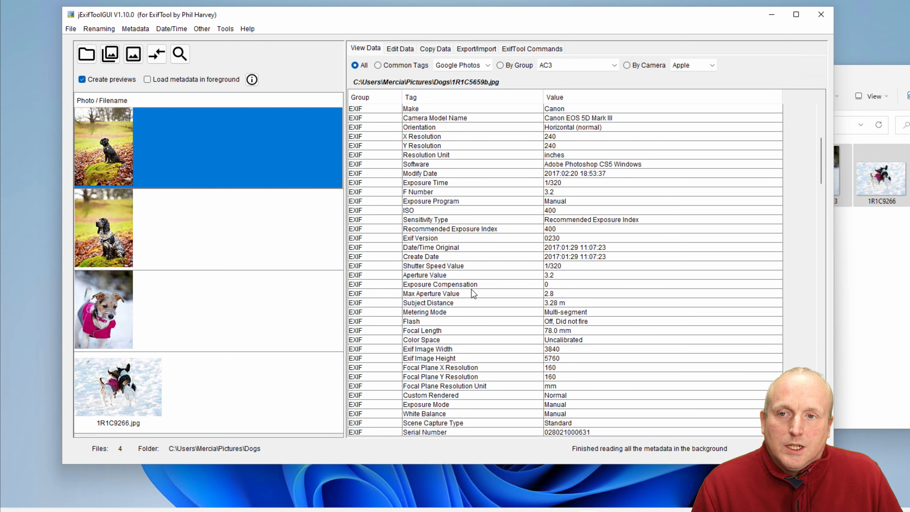
{"action": "scroll", "scroll_direction": "up", "scroll_amount": 3}
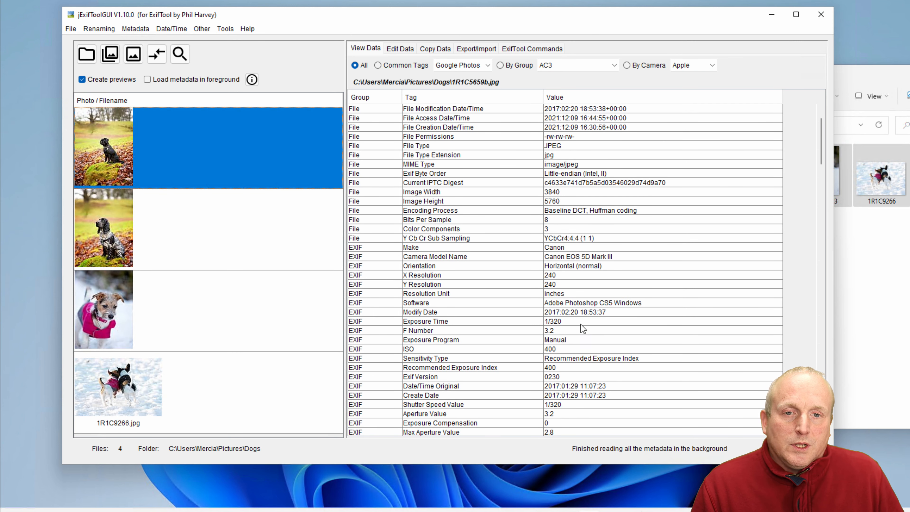
{"action": "scroll", "scroll_direction": "up", "scroll_amount": 3}
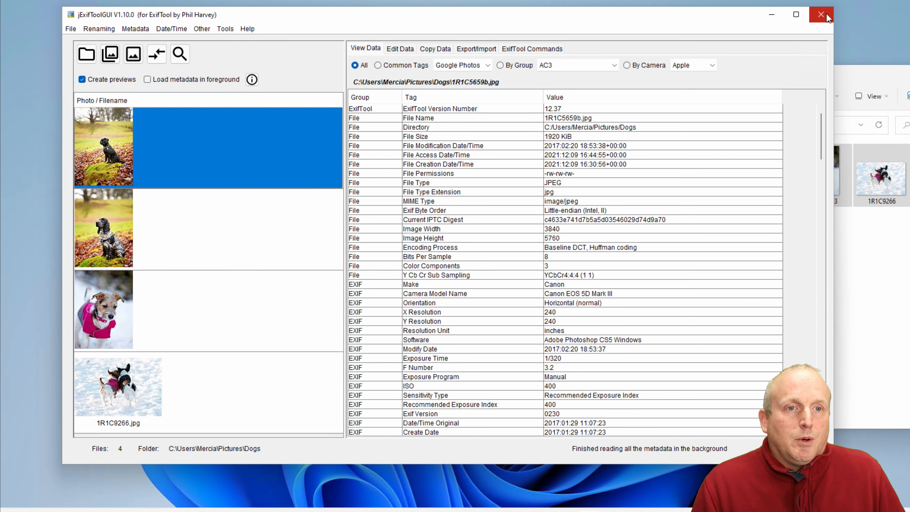
- Run exiftool -all= * in Command Prompt to strip metadata from all four photos
{"action": "left_click", "coordinate": [820, 14]}
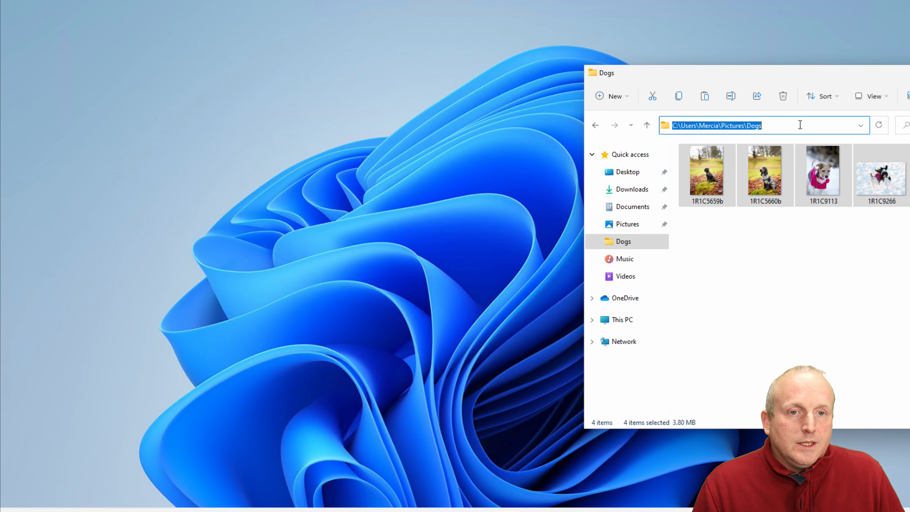
{"action": "type", "text": "C:\\Windows\\System32\\cmd.exe"}
{"action": "type", "text": "exi"}
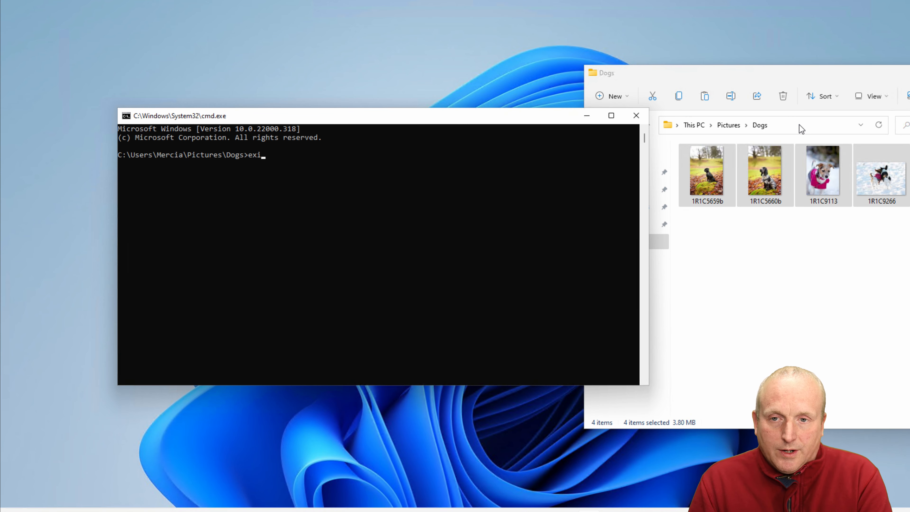
{"action": "type", "text": "ftool"}
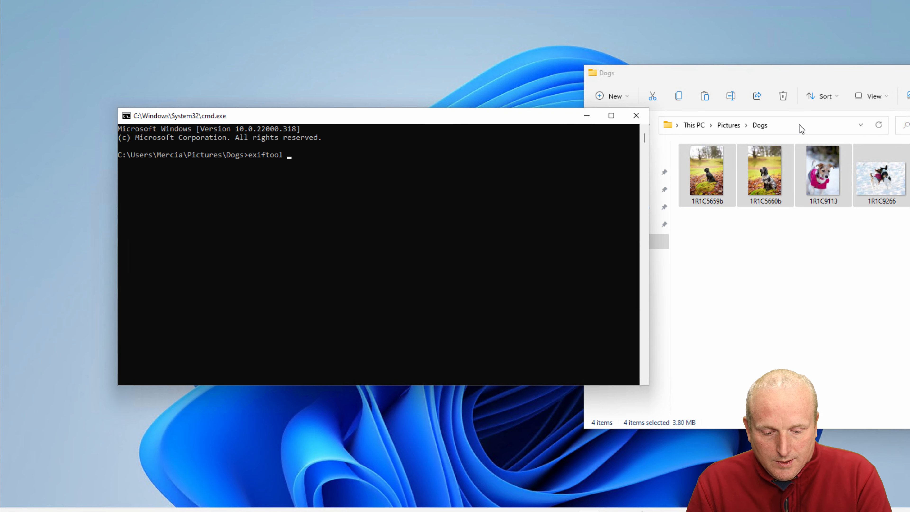
{"action": "type", "text": "-all"}
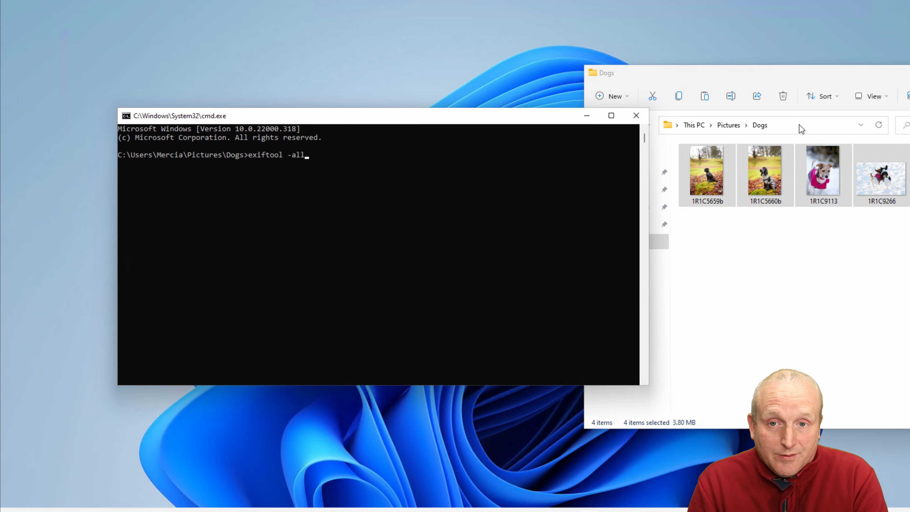
{"action": "type", "text": "="}
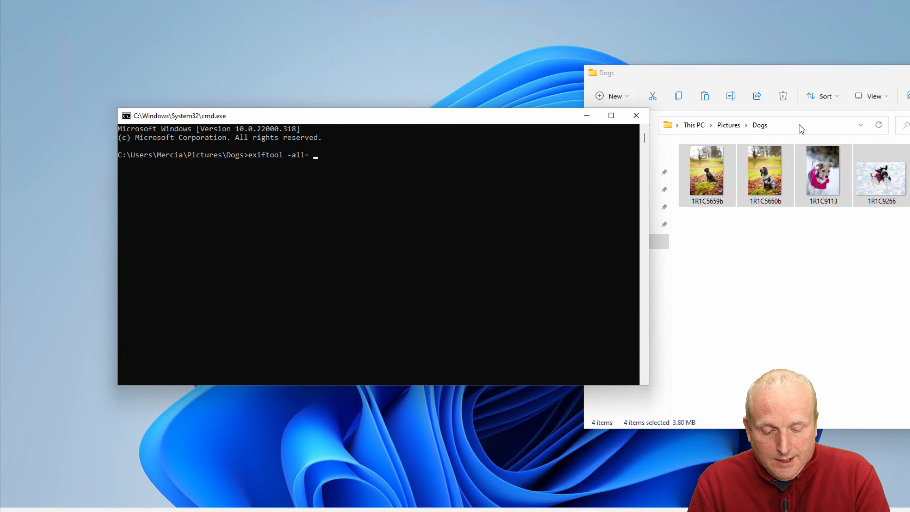
{"action": "type", "text": "*"}
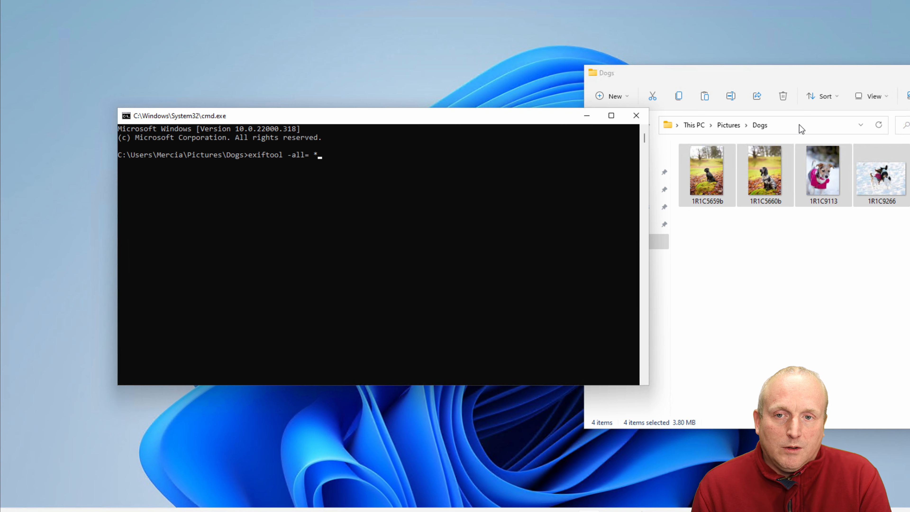
{"action": "key", "text": "Return"}
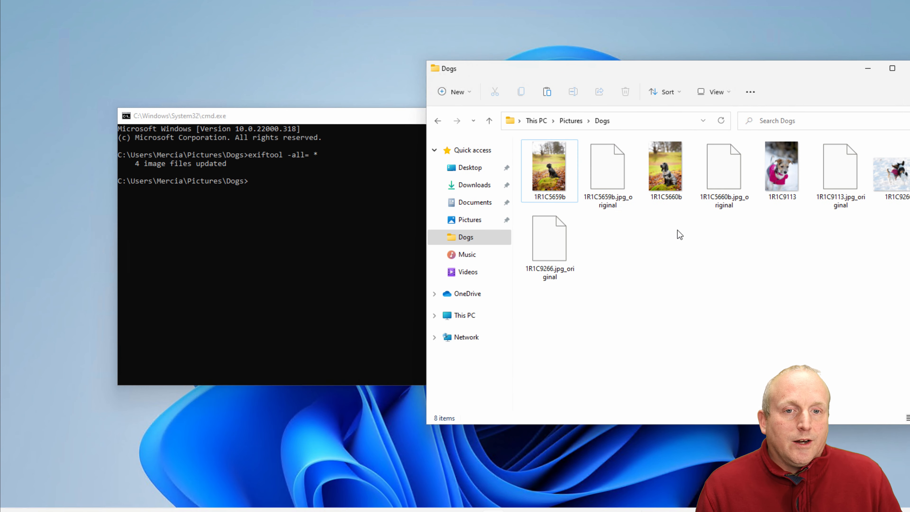
- Select the _original backup copies exiftool left in the Dogs folder
{"action": "left_click", "coordinate": [607, 168]}
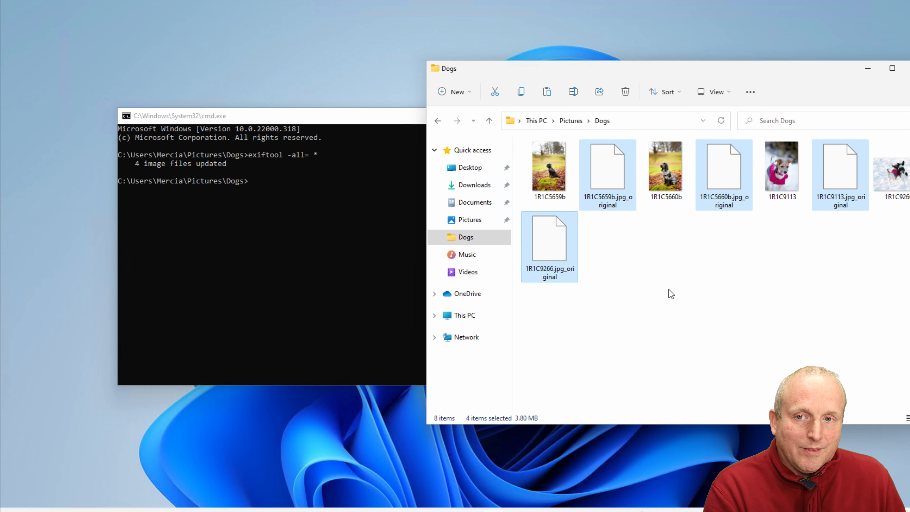
{"action": "left_click", "coordinate": [625, 92]}
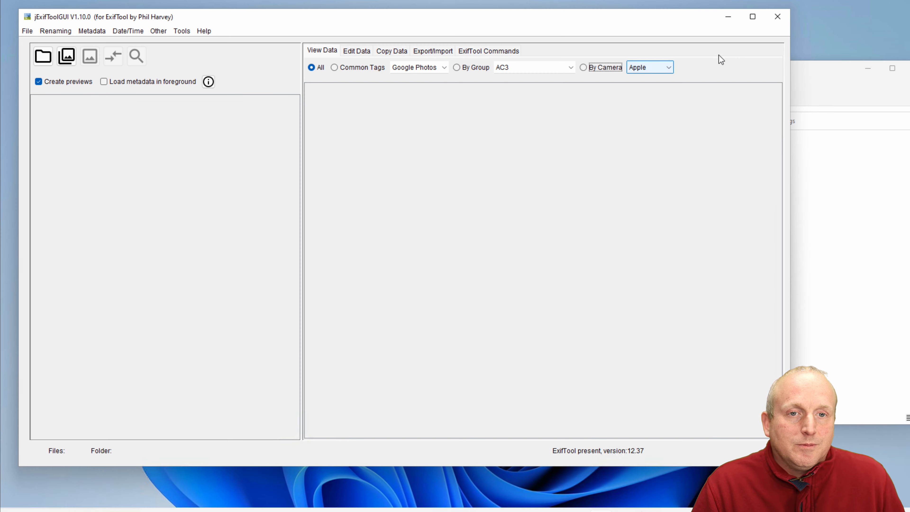
- Reload the stripped photos showing only File, APP14 and Composite tags, and check a photo's Properties details
{"action": "left_click", "coordinate": [65, 56]}
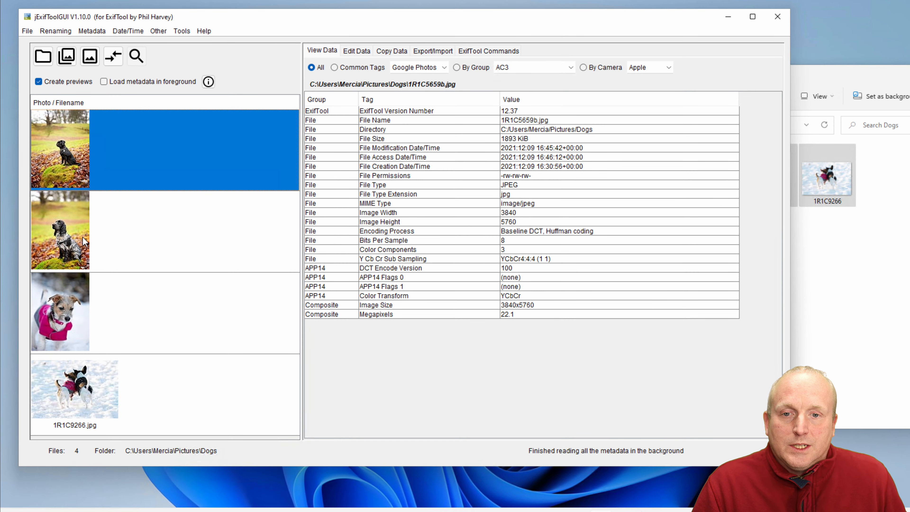
{"action": "left_click", "coordinate": [59, 230]}
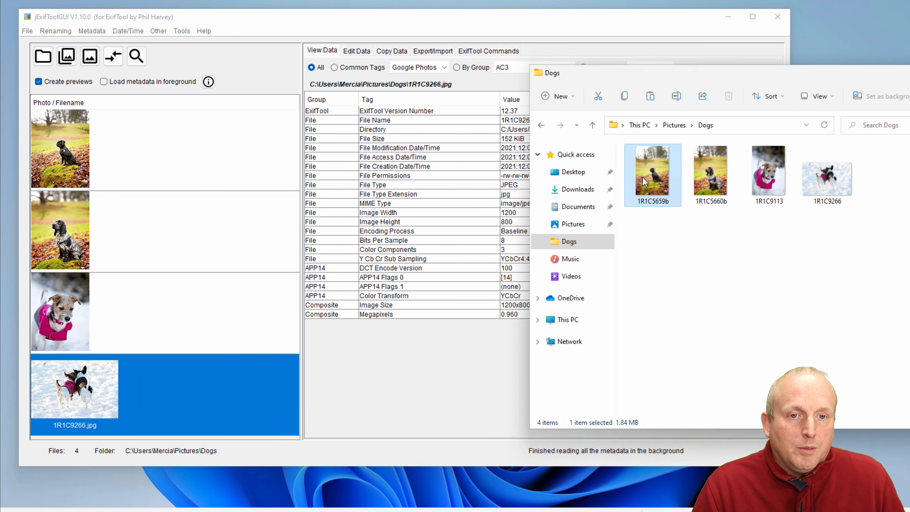
{"action": "right_click", "coordinate": [652, 175]}
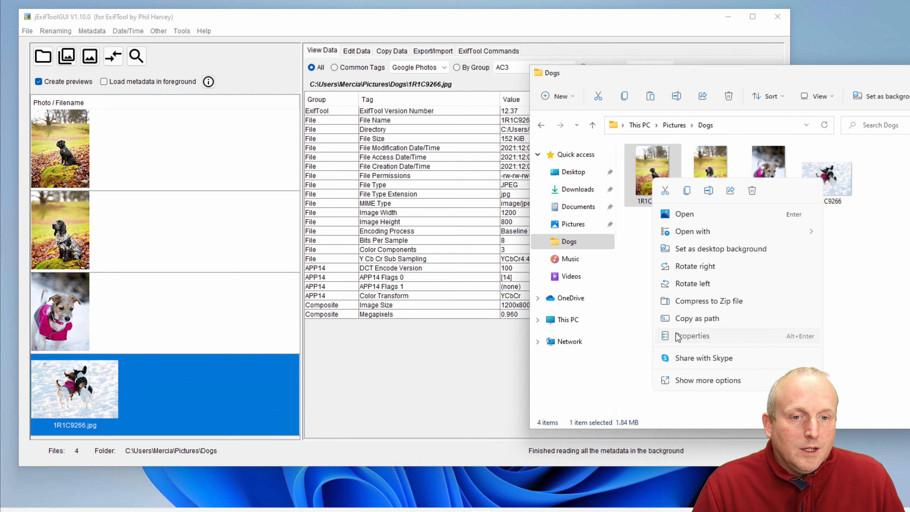
{"action": "left_click", "coordinate": [692, 336]}
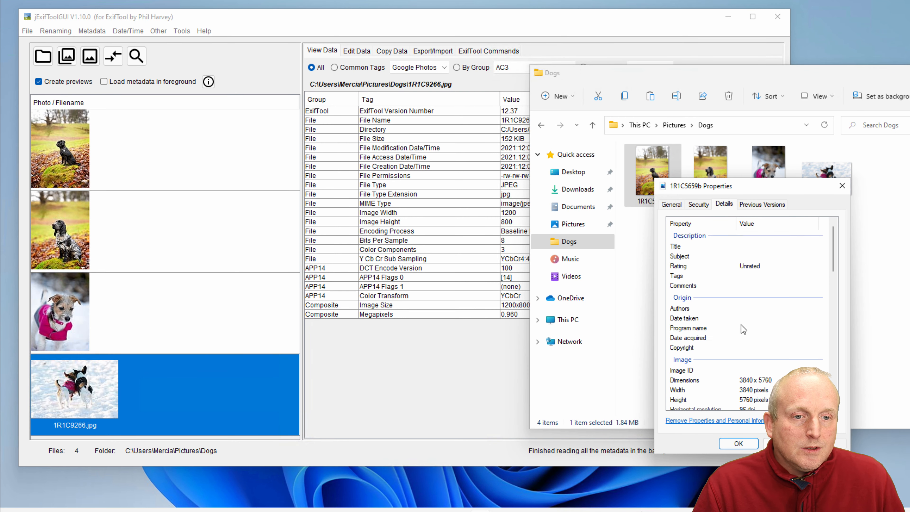
{"action": "scroll", "scroll_direction": "down", "scroll_amount": 3}
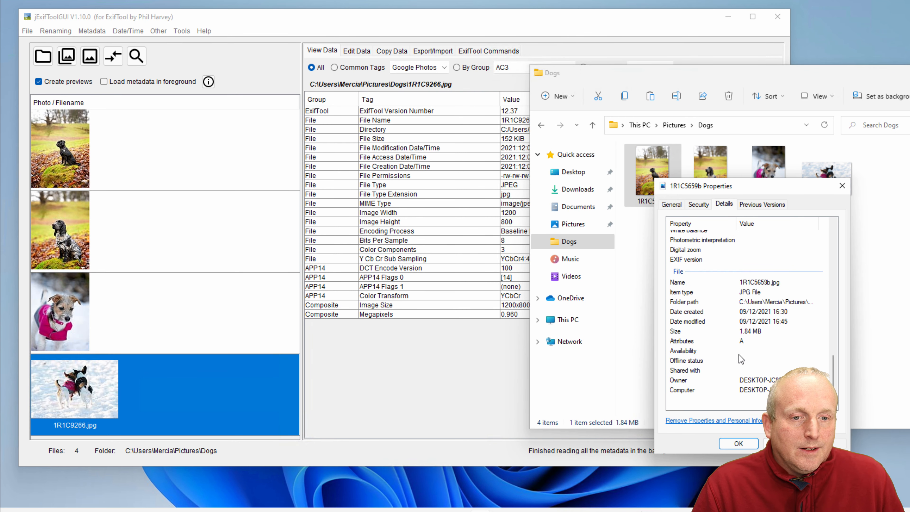
{"action": "left_click", "coordinate": [737, 444]}
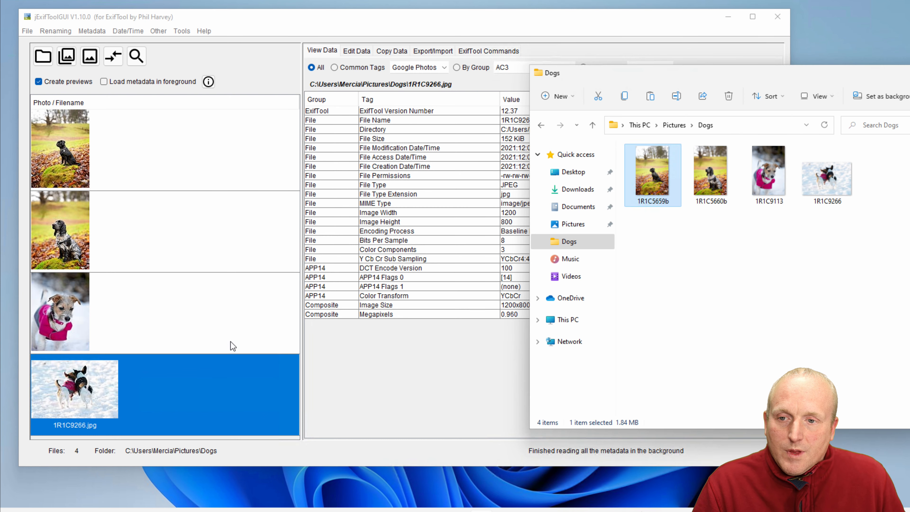
- Enter a copyright name in Edit Data > Exif and save it to all four selected photos, reporting 4 files updated
{"action": "left_click", "coordinate": [60, 148]}
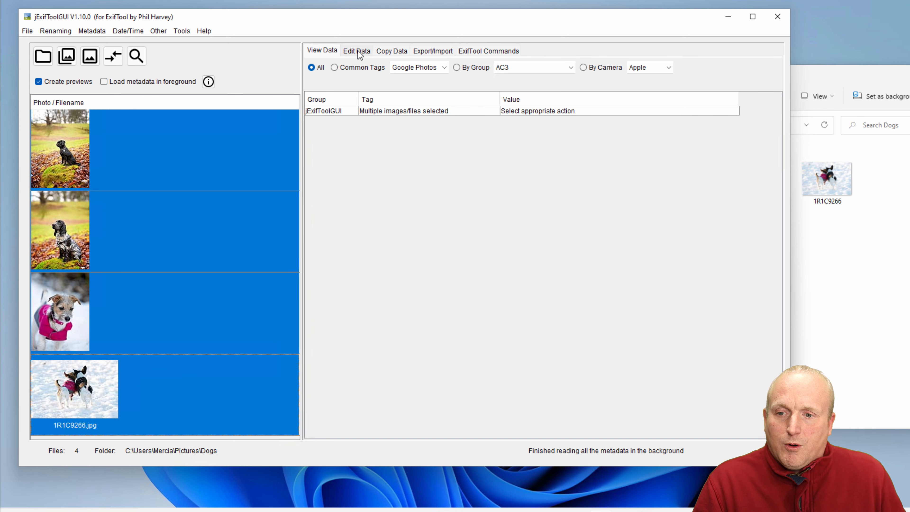
{"action": "left_click", "coordinate": [356, 50]}
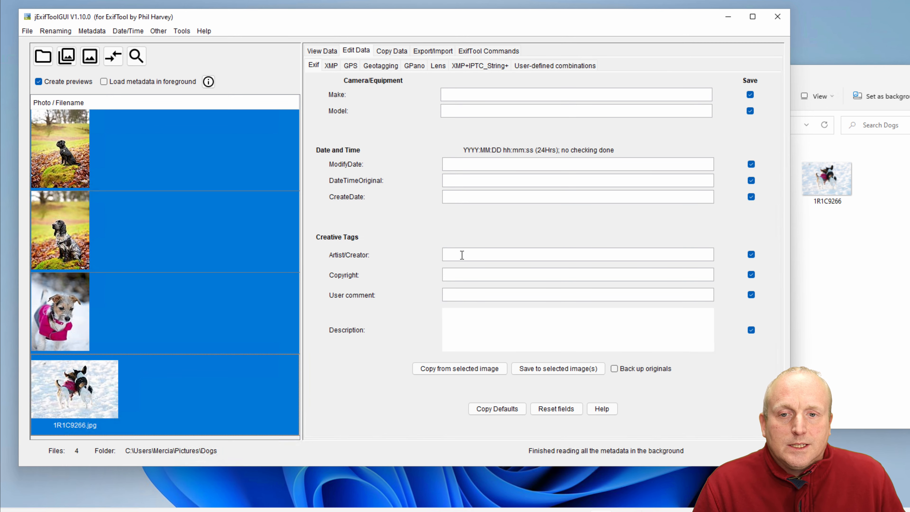
{"action": "type", "text": "Damon Pulsford"}
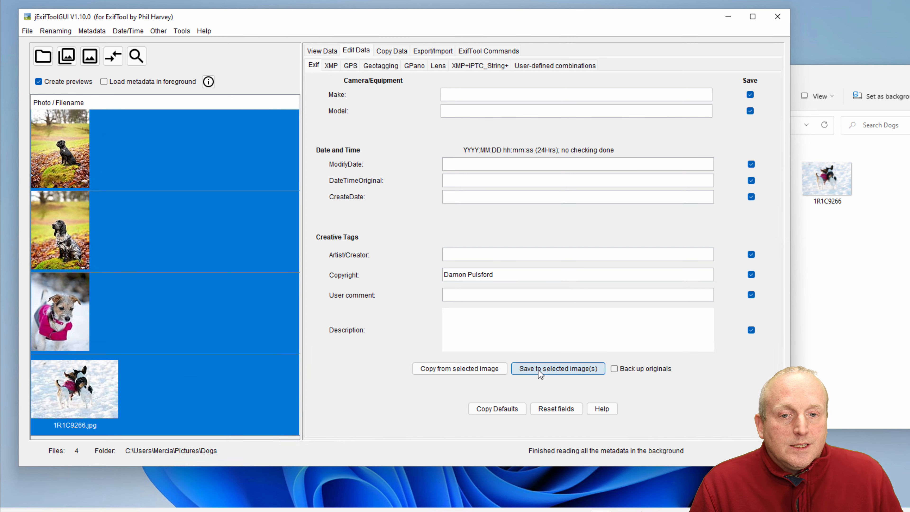
{"action": "left_click", "coordinate": [557, 369]}
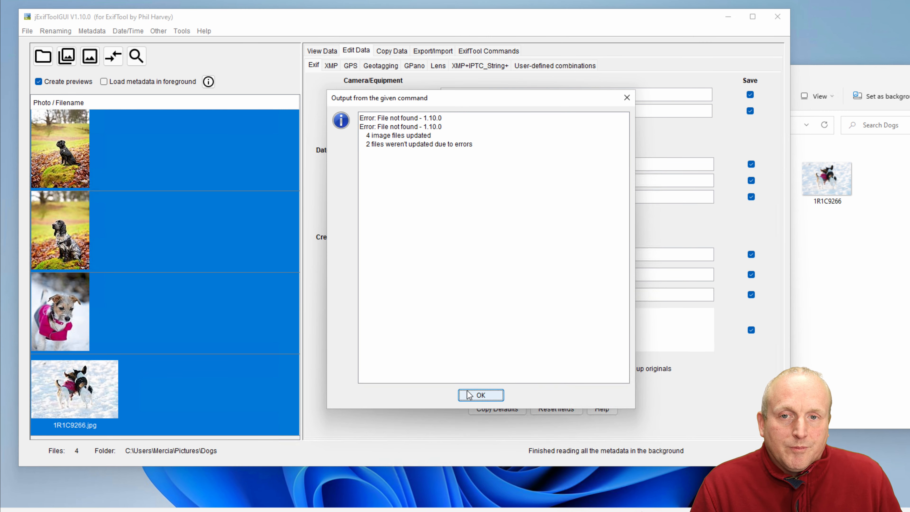
{"action": "left_click", "coordinate": [481, 395]}
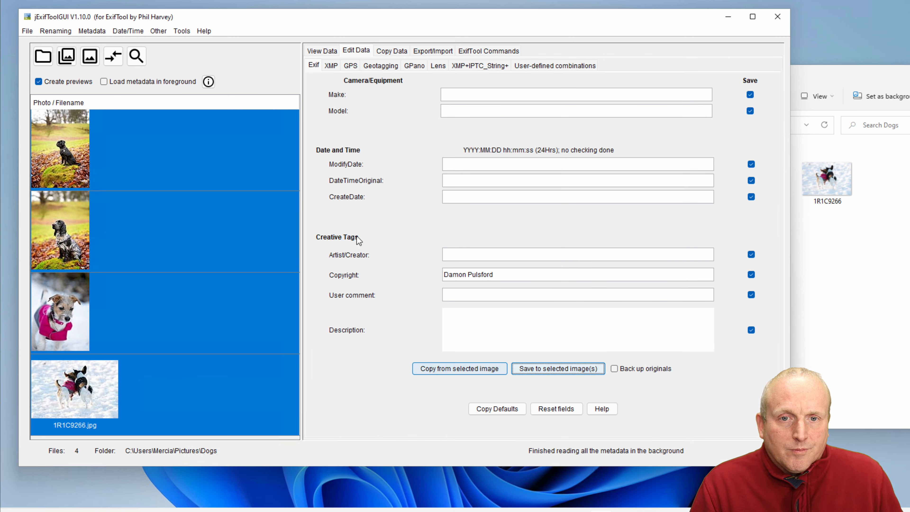
{"action": "mouse_move", "coordinate": [136, 308]}
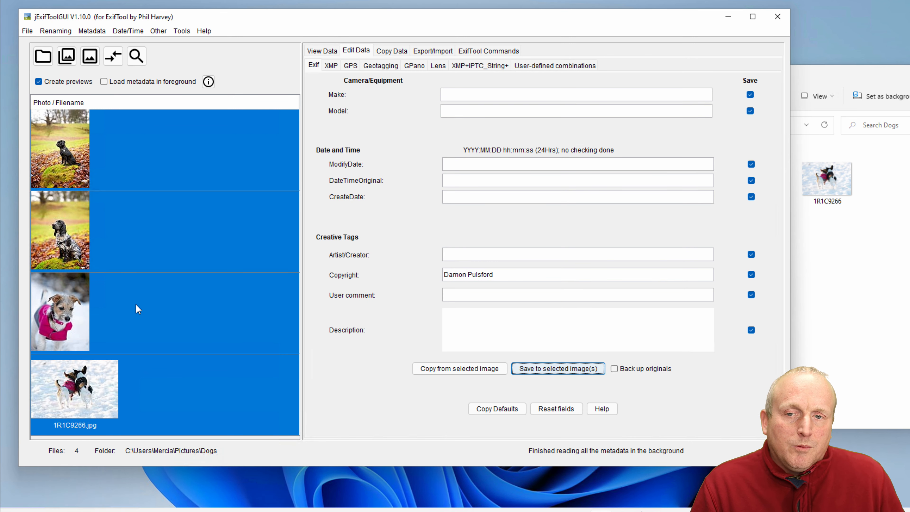
- Show the photos' full metadata in View Data, now listing the new EXIF Copyright entry
{"action": "left_click", "coordinate": [60, 312]}
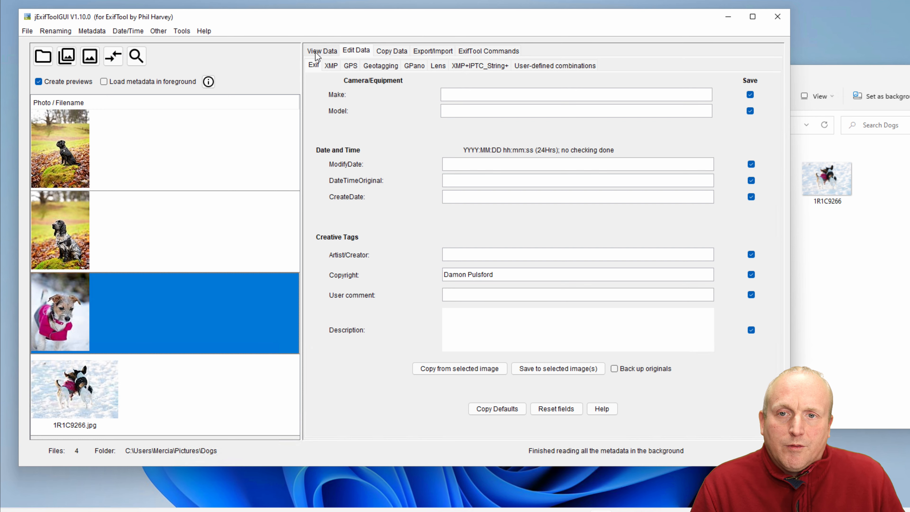
{"action": "left_click", "coordinate": [322, 51]}
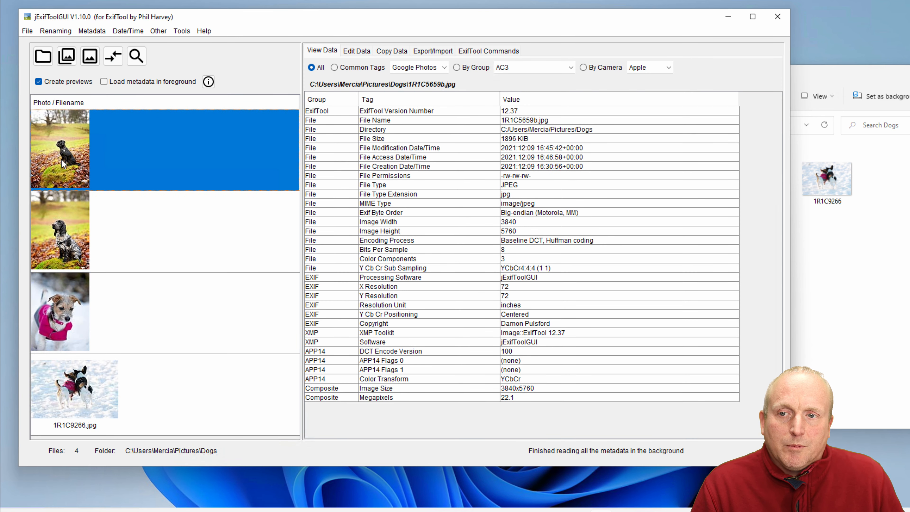
{"action": "mouse_move", "coordinate": [96, 227]}
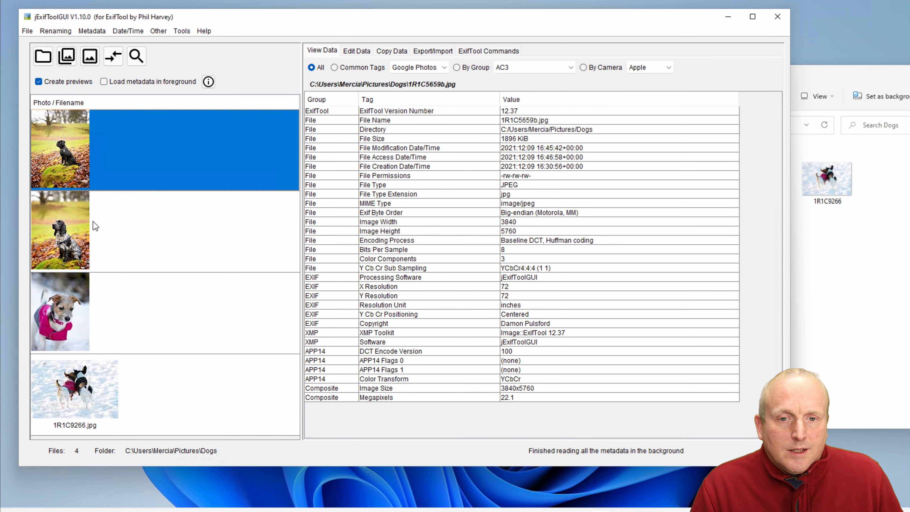
{"action": "left_click", "coordinate": [60, 230]}
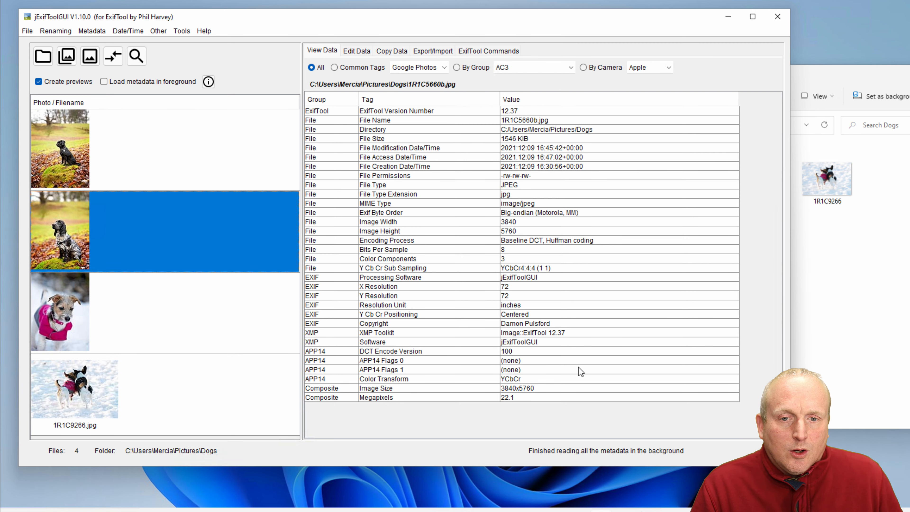
{"action": "mouse_move", "coordinate": [129, 305]}
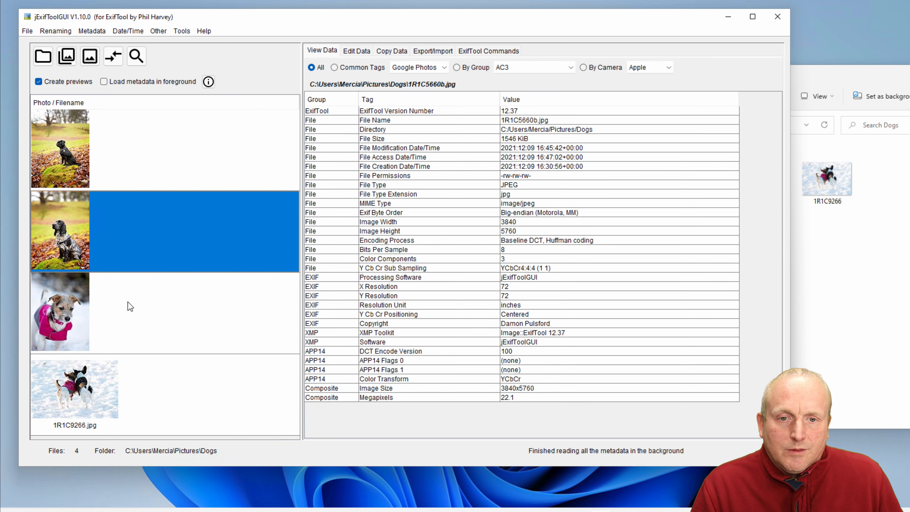